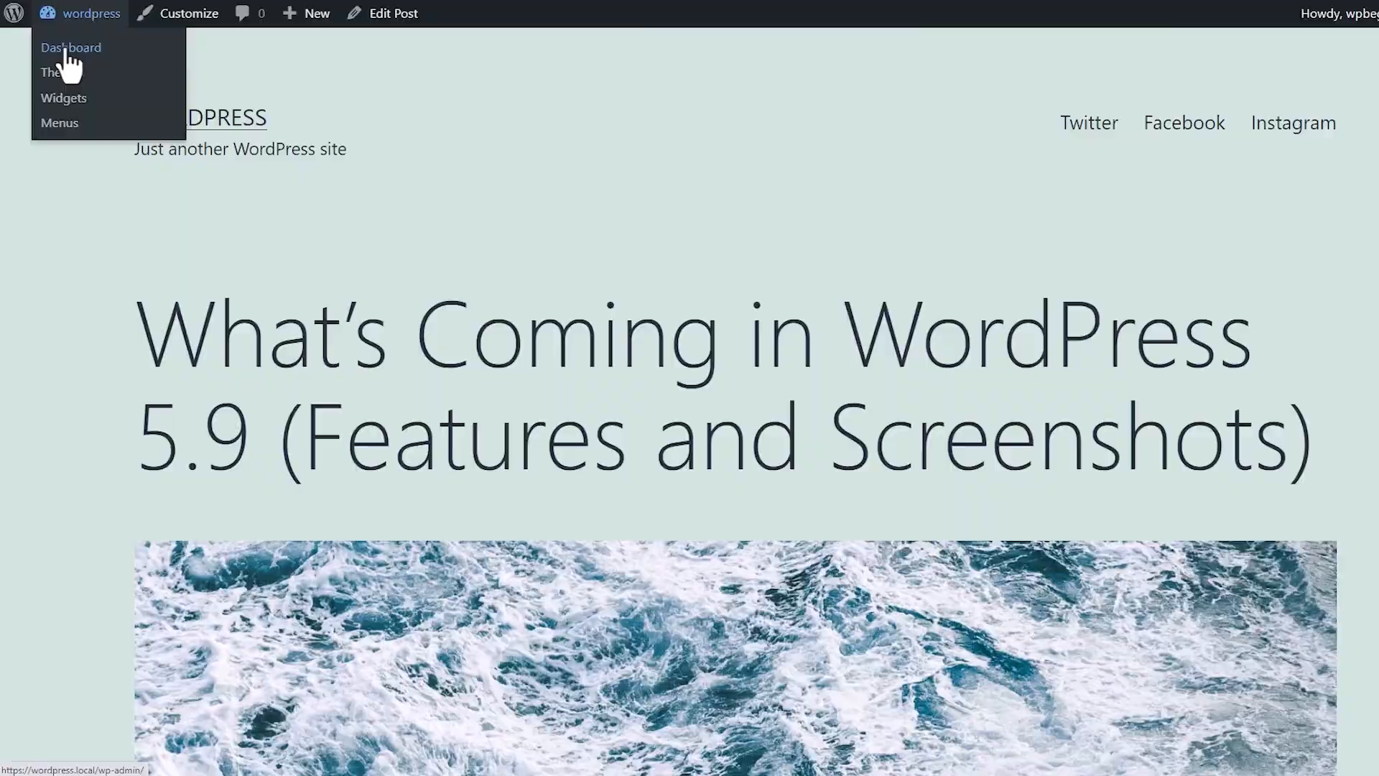
Leave the site's front end for the WordPress admin dashboard
click(72, 47)
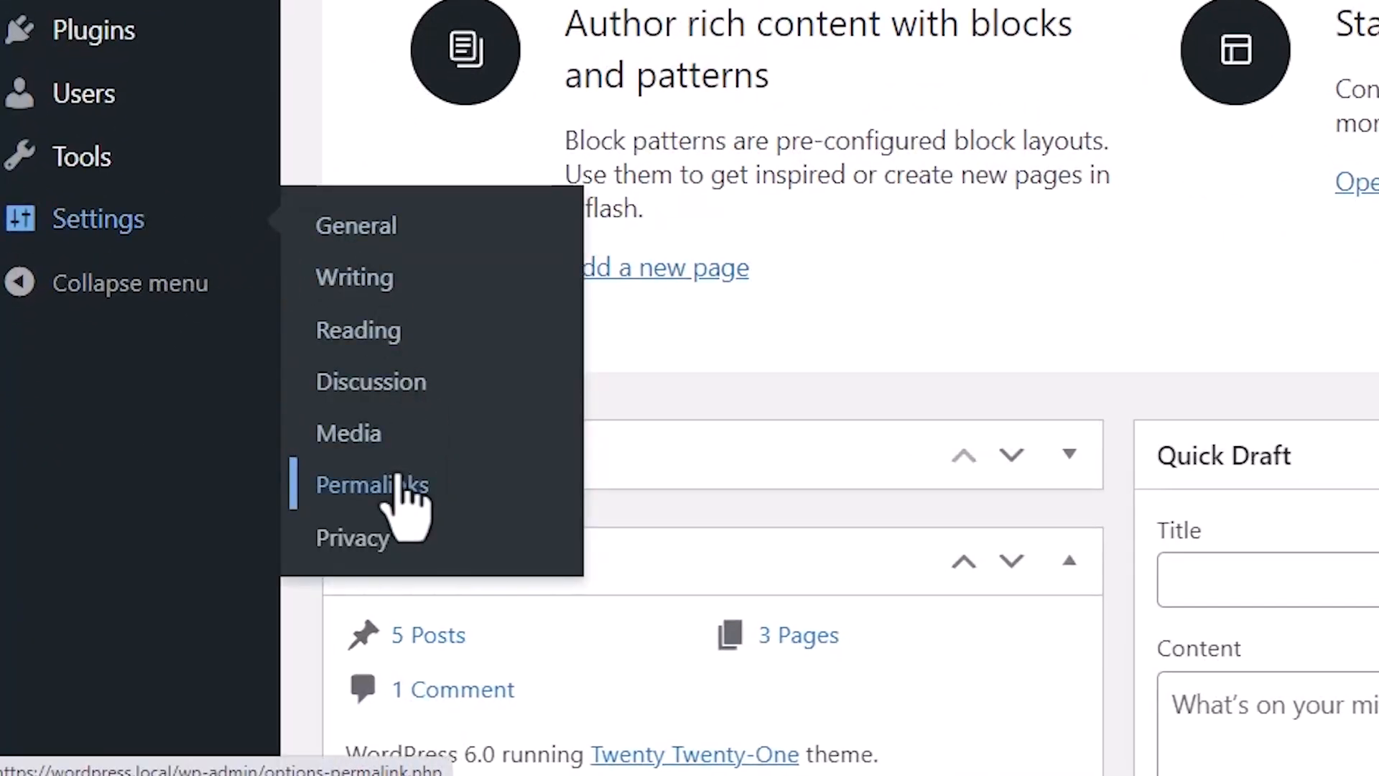
Choose the Post name permalink structure (/%postname%/) and save the changes
click(372, 484)
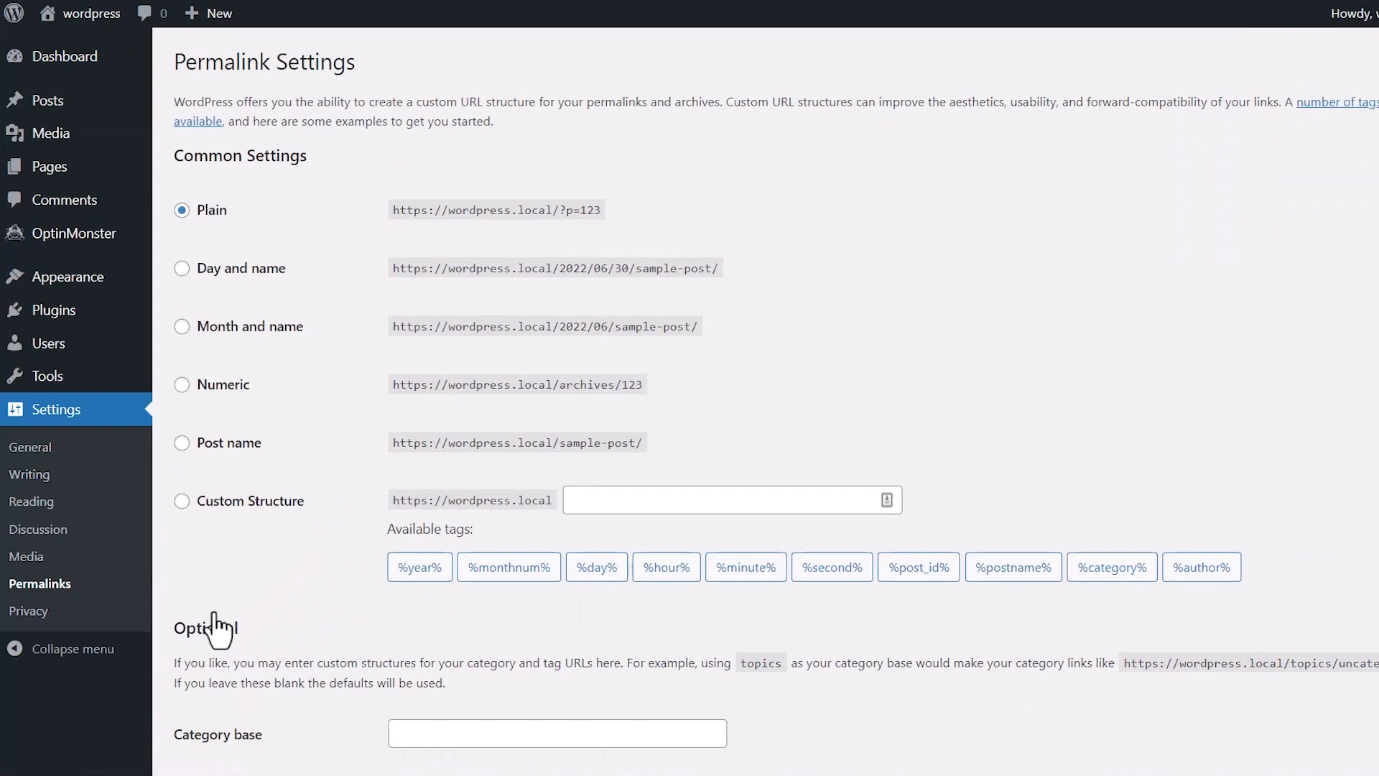
mouse_move(315, 217)
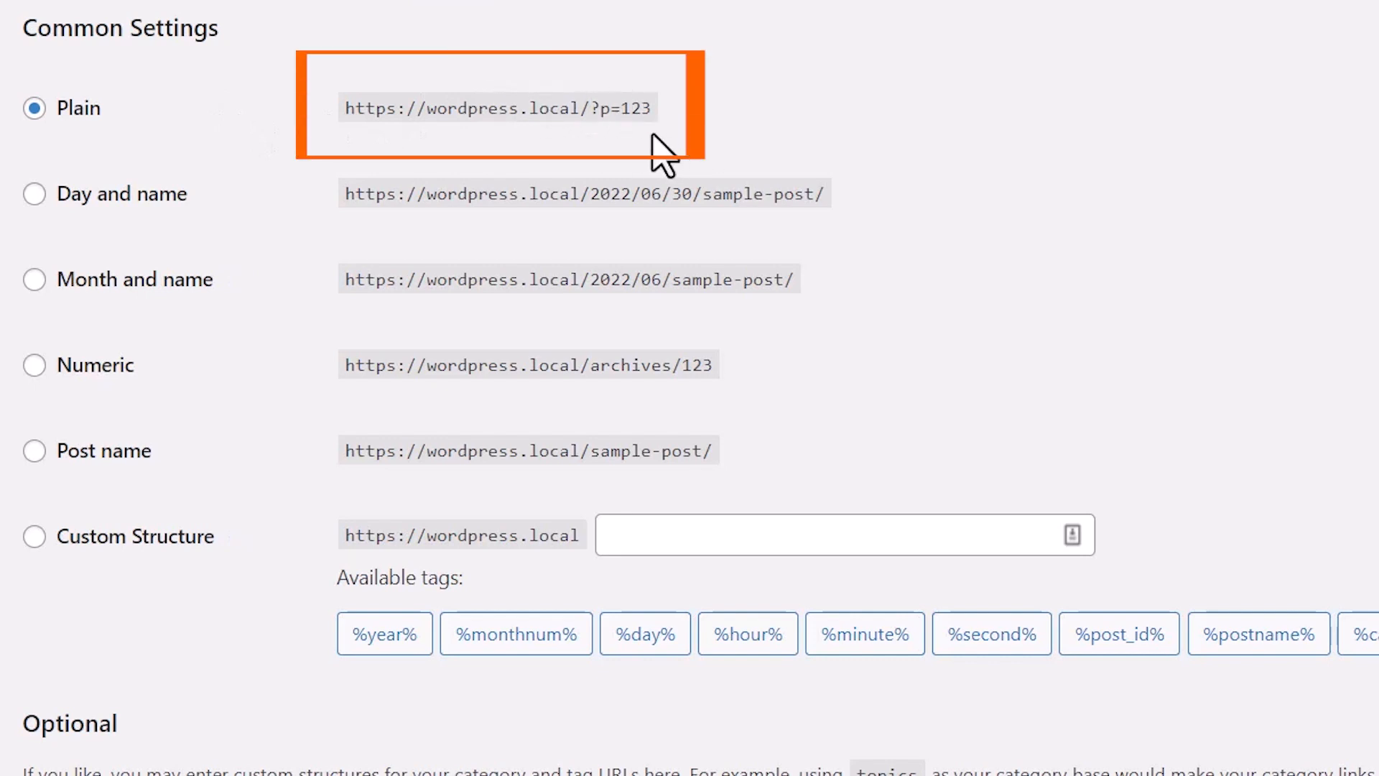
mouse_move(133, 294)
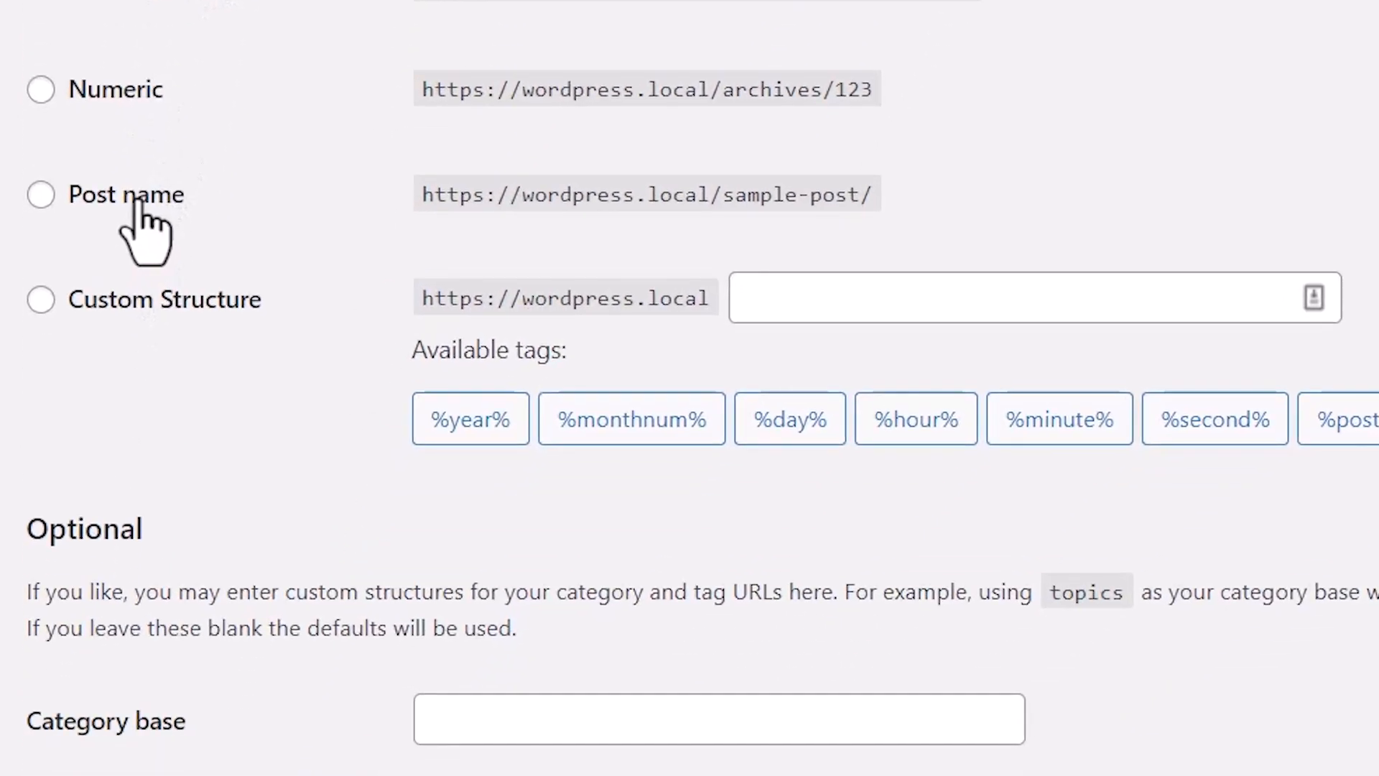
click(40, 195)
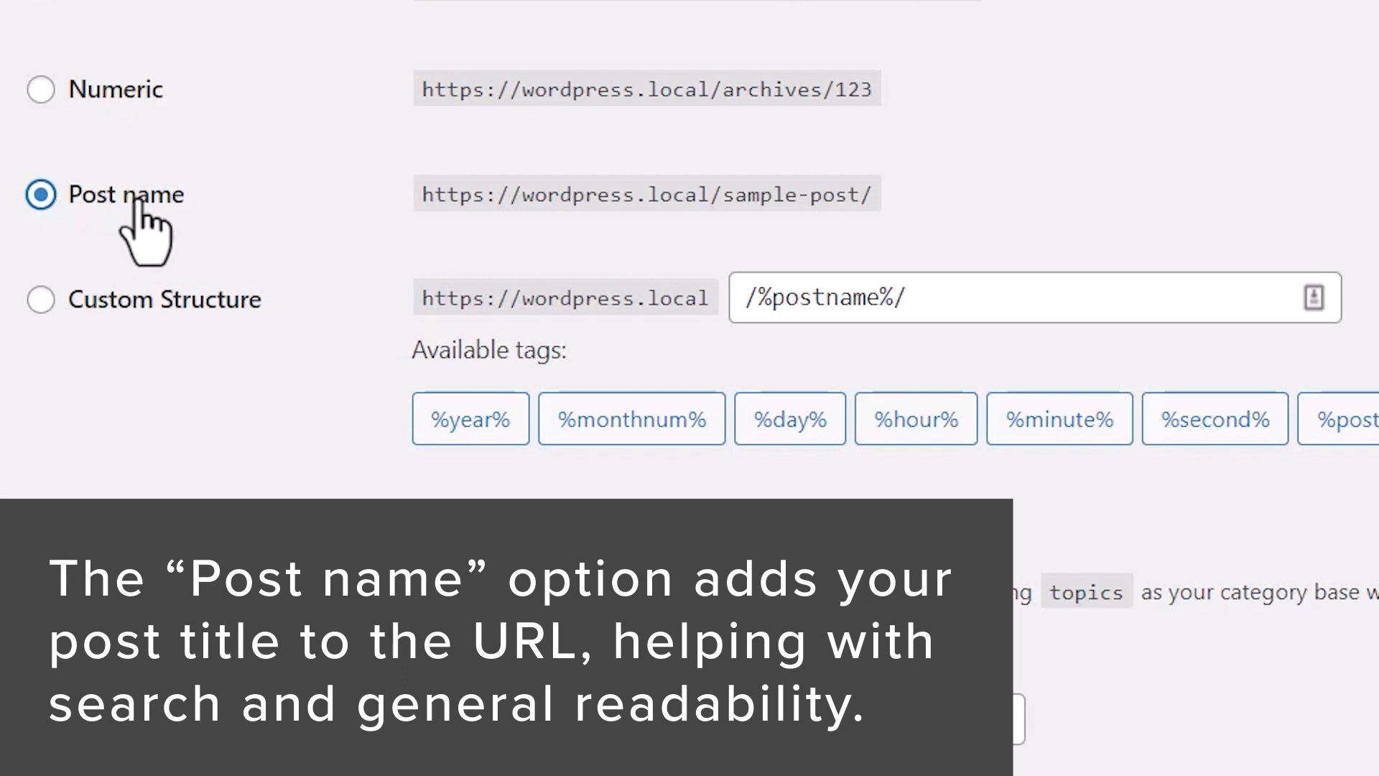
mouse_move(164, 259)
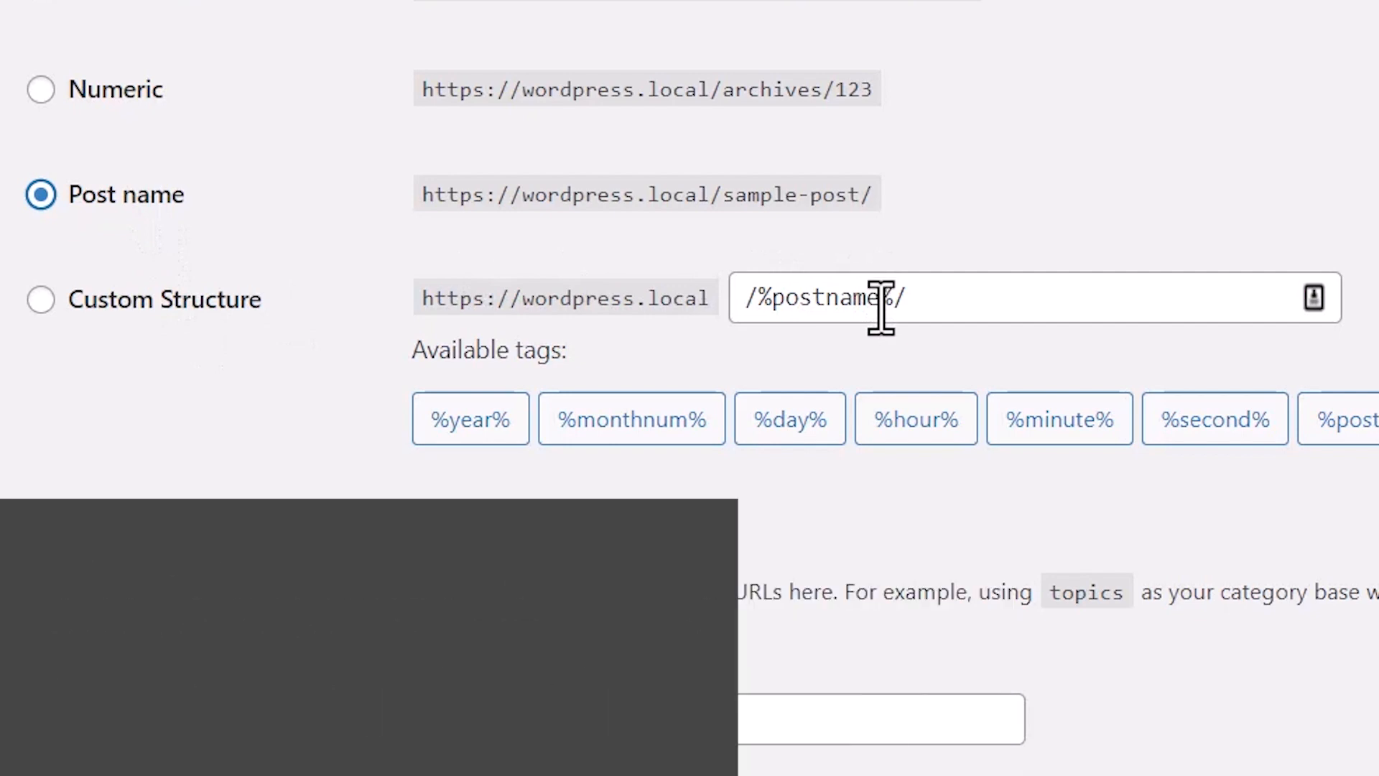
scroll(down, 3)
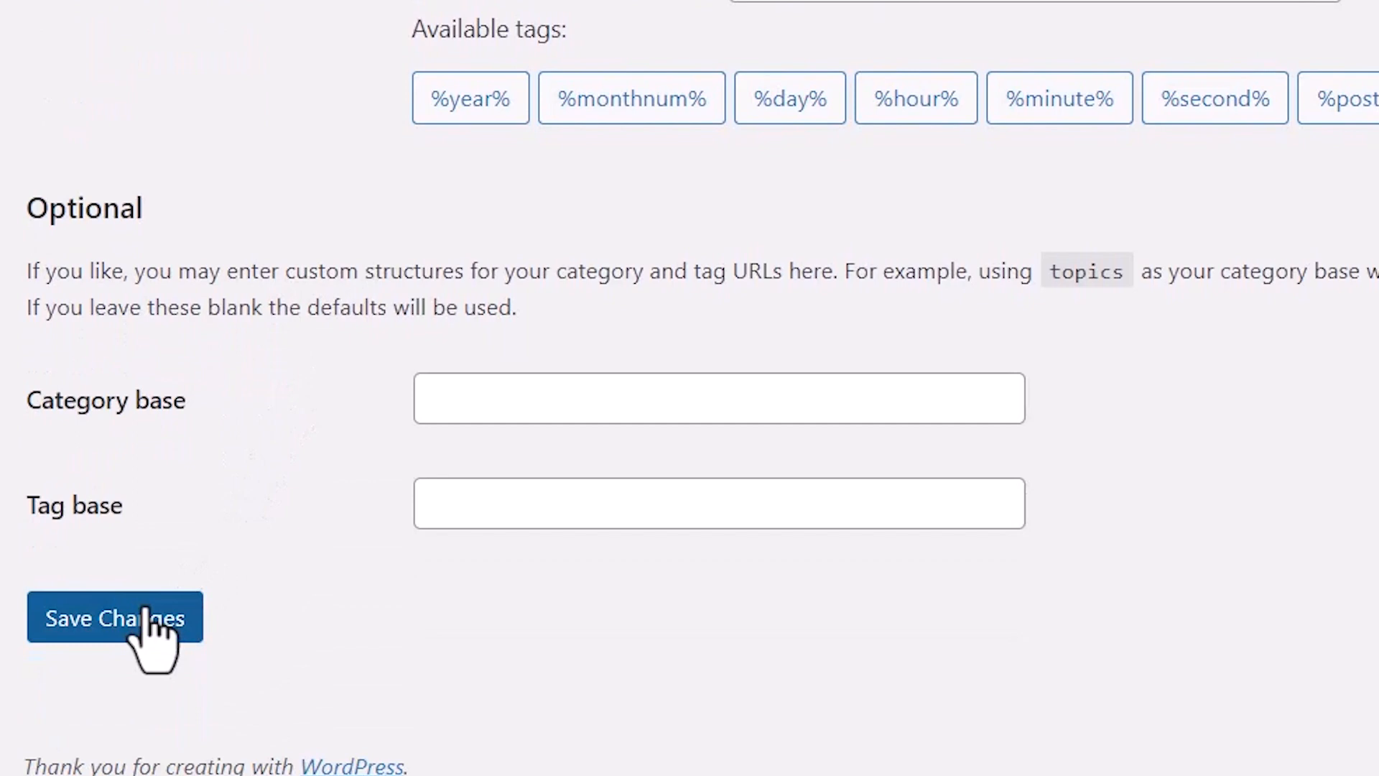
click(113, 617)
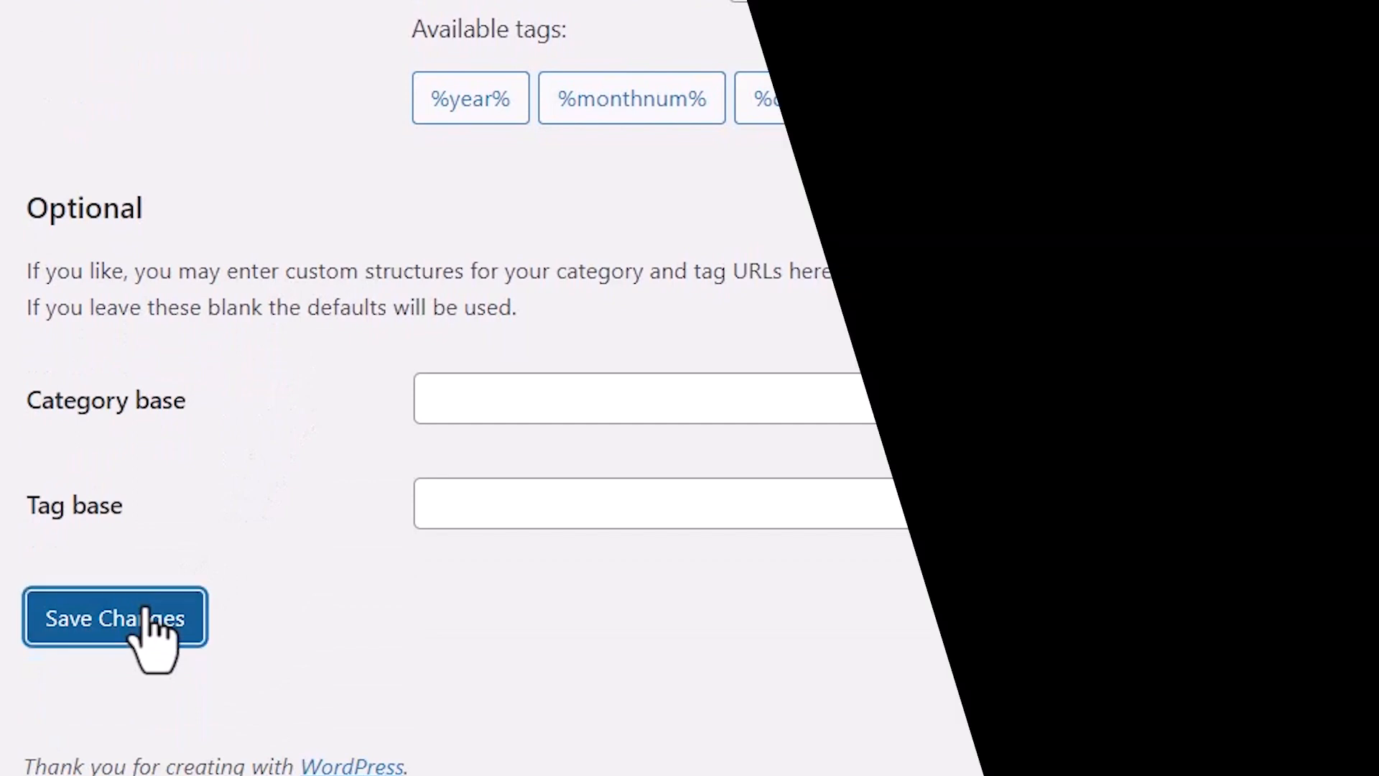
View all pages and compare the two About Us pages at about-us and about-us-2
click(115, 618)
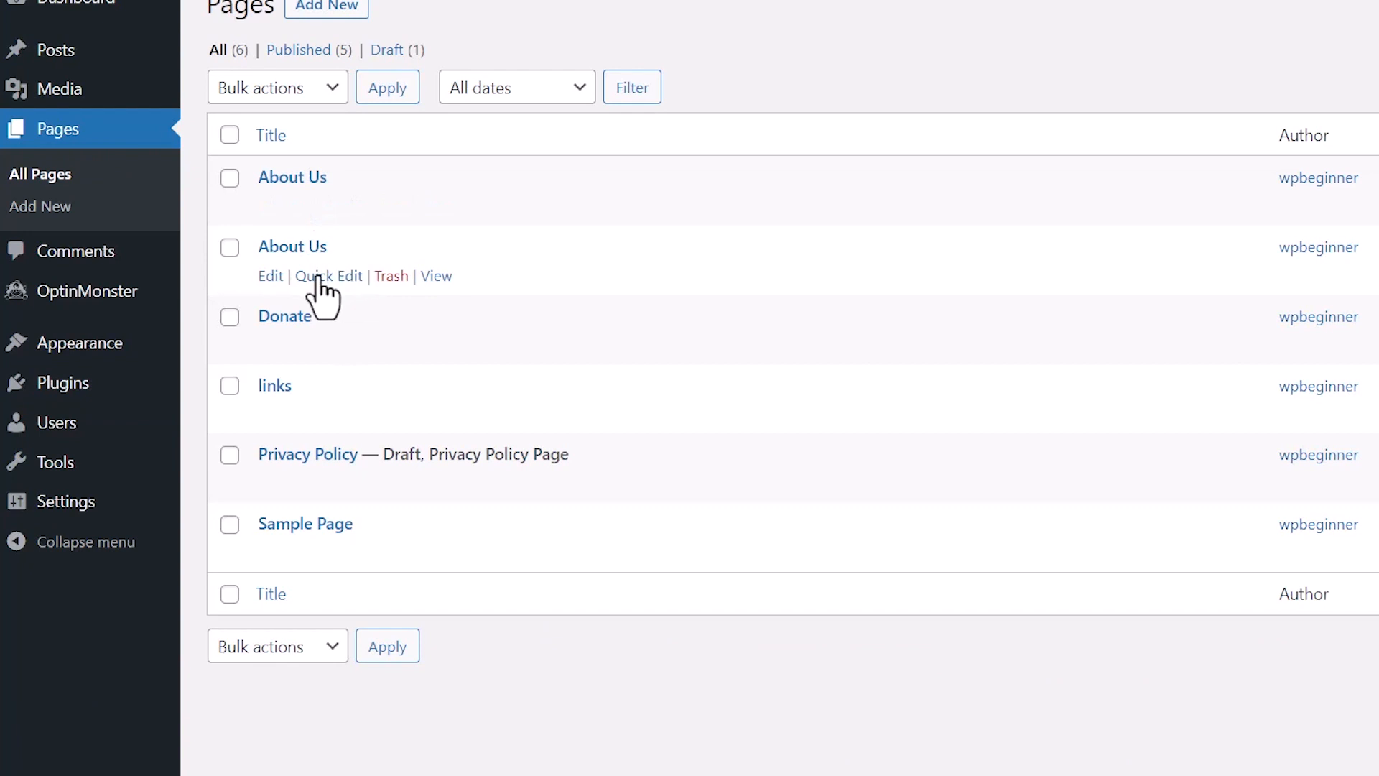
scroll(down, 3)
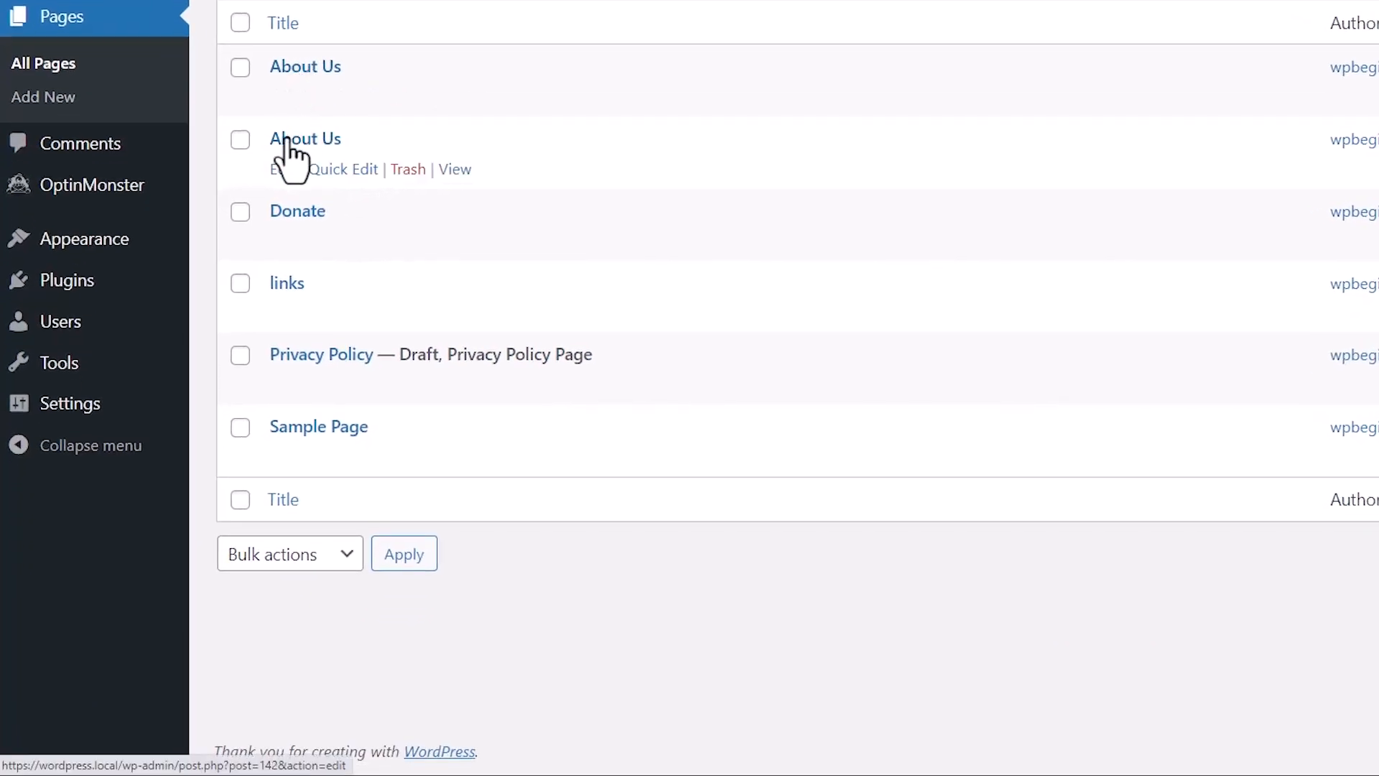
mouse_move(455, 170)
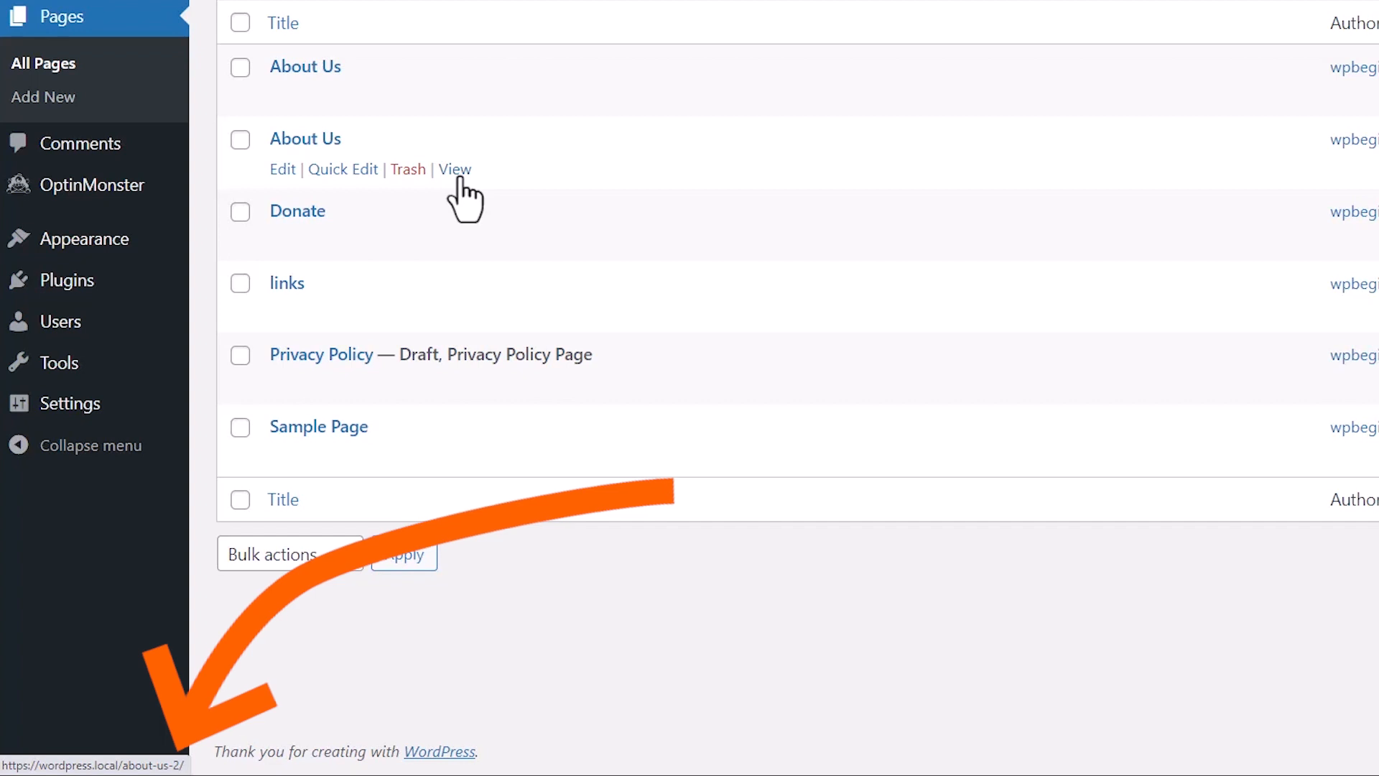
mouse_move(454, 108)
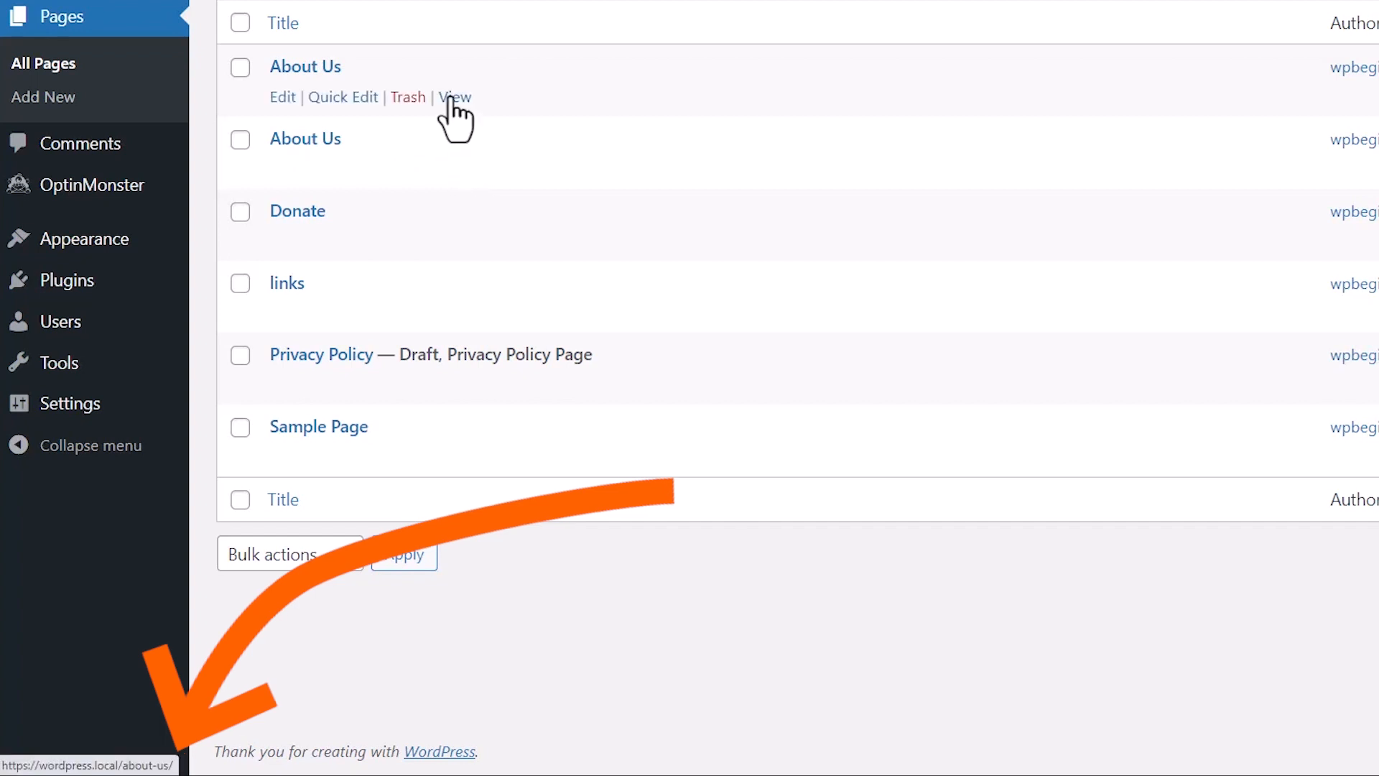
mouse_move(485, 183)
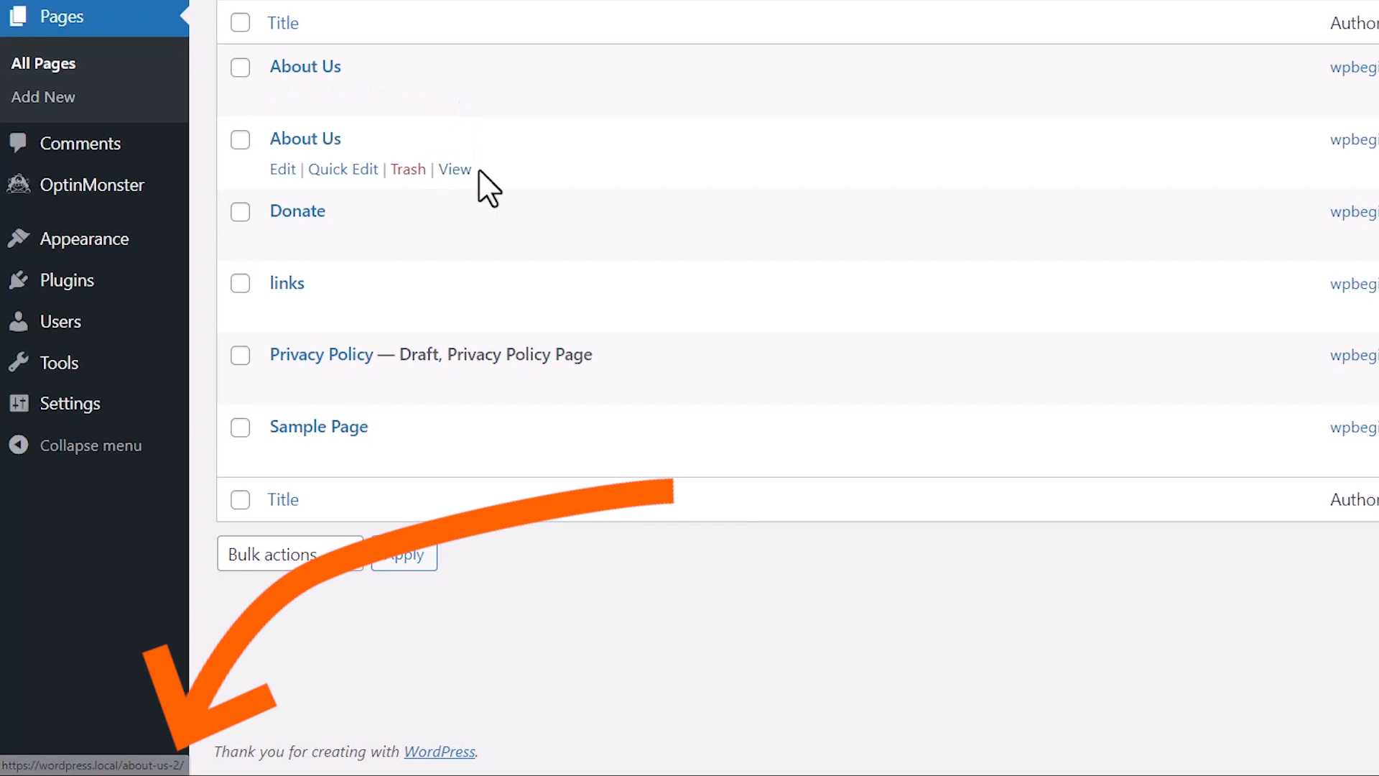
mouse_move(408, 98)
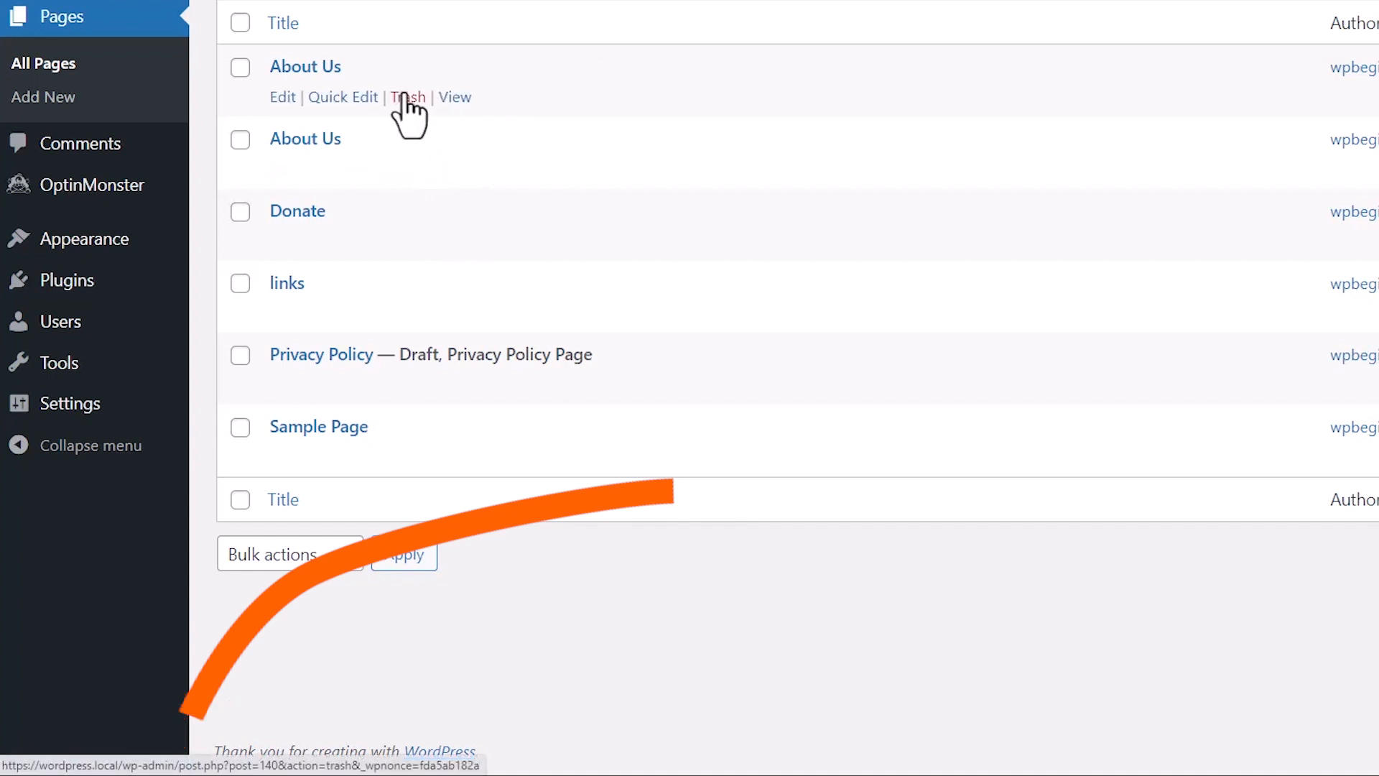
Trash the duplicate About Us page, delete it permanently, and return to the five remaining pages
click(408, 98)
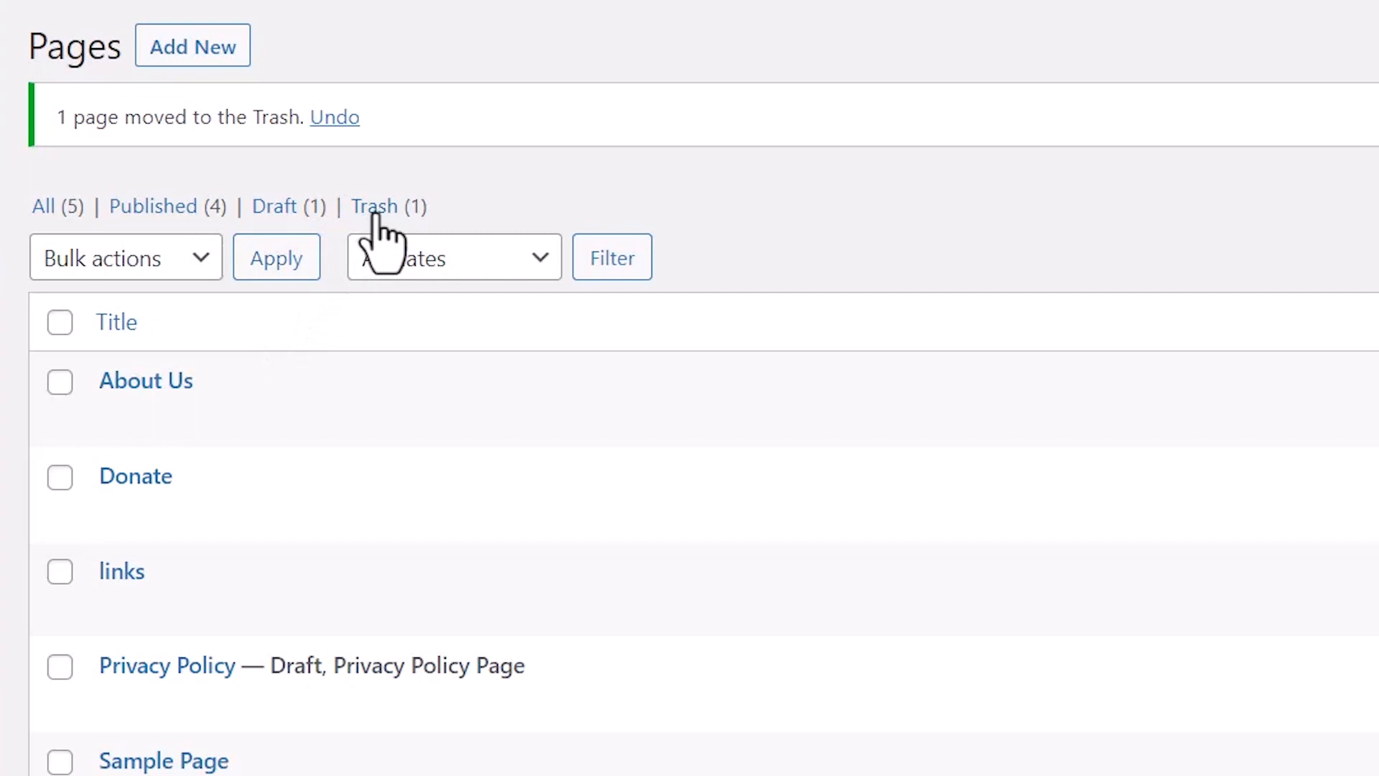
click(373, 207)
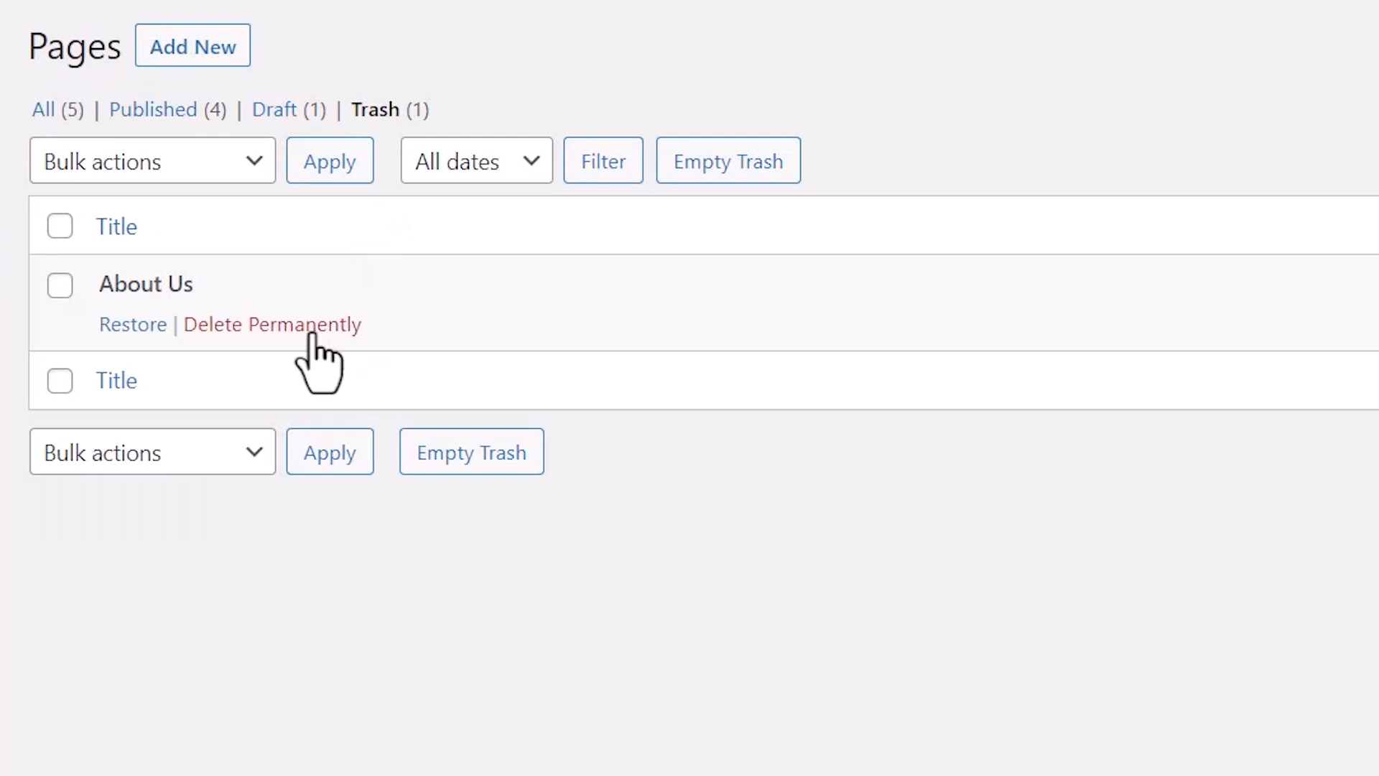
click(272, 324)
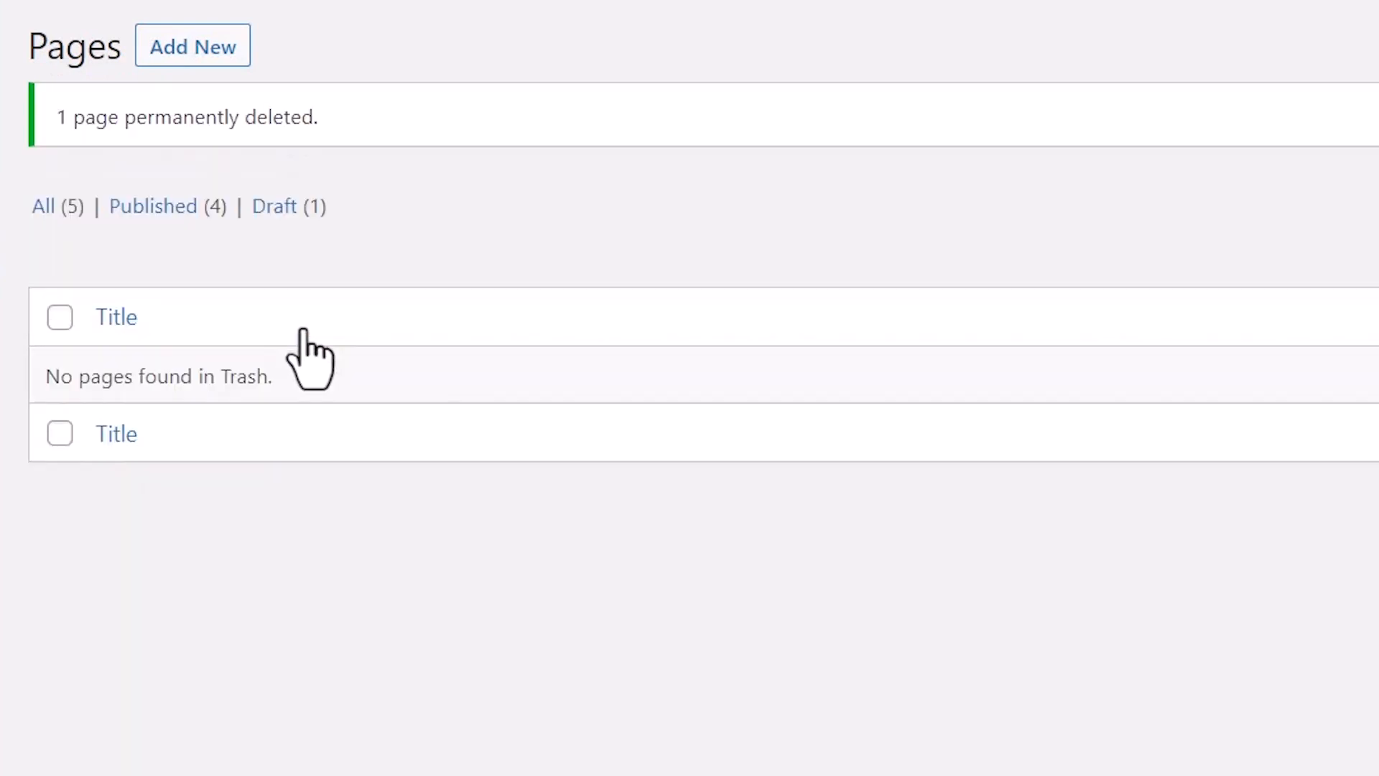
click(60, 280)
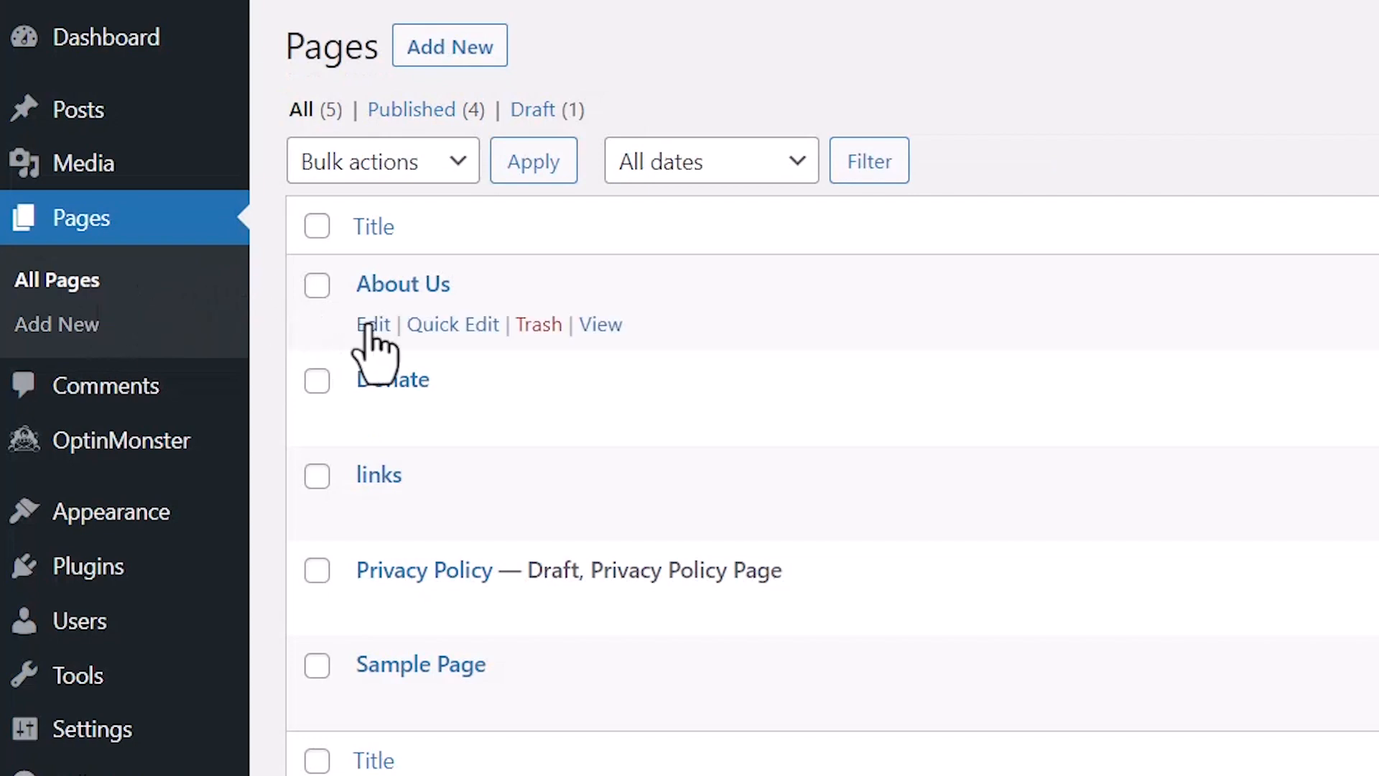
Check the About Us page's slug reads about-us-2, then begin a blank new post
click(373, 325)
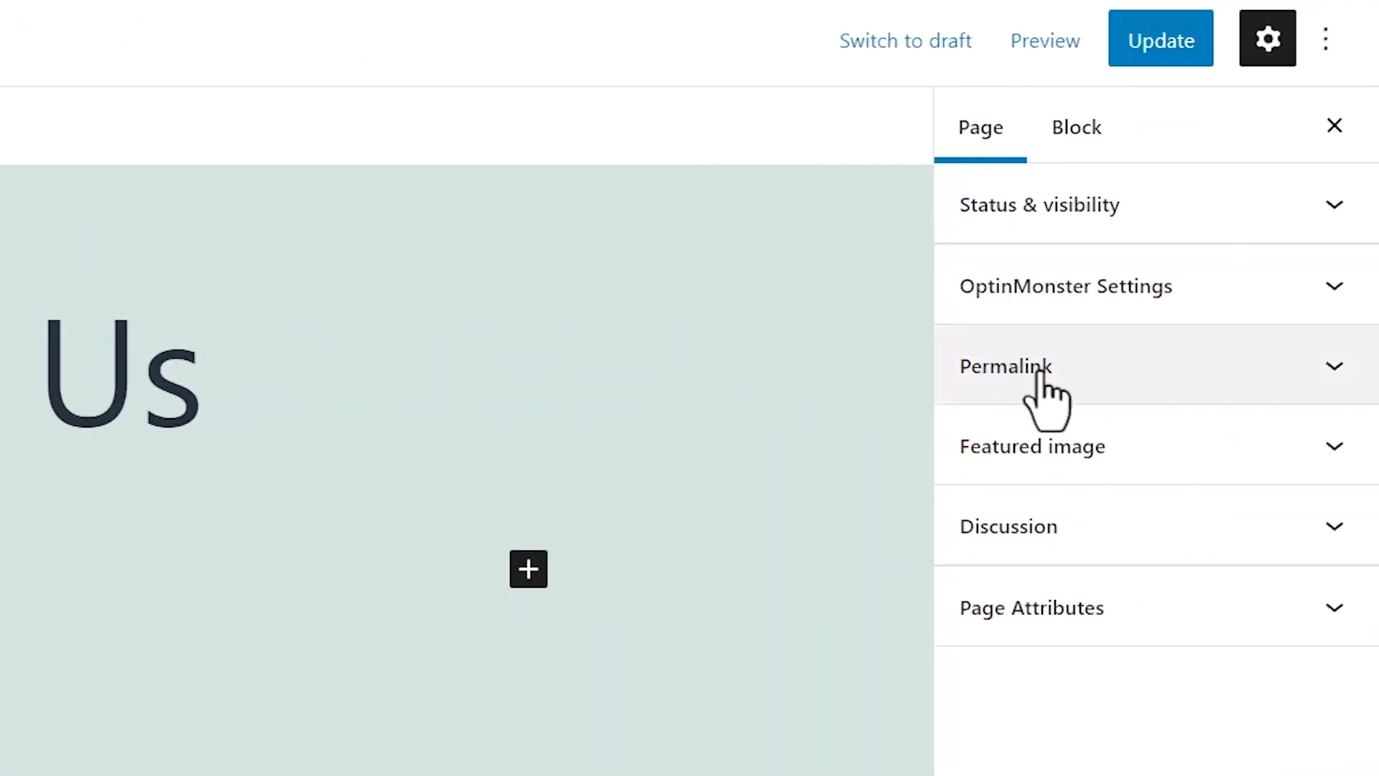
click(1005, 366)
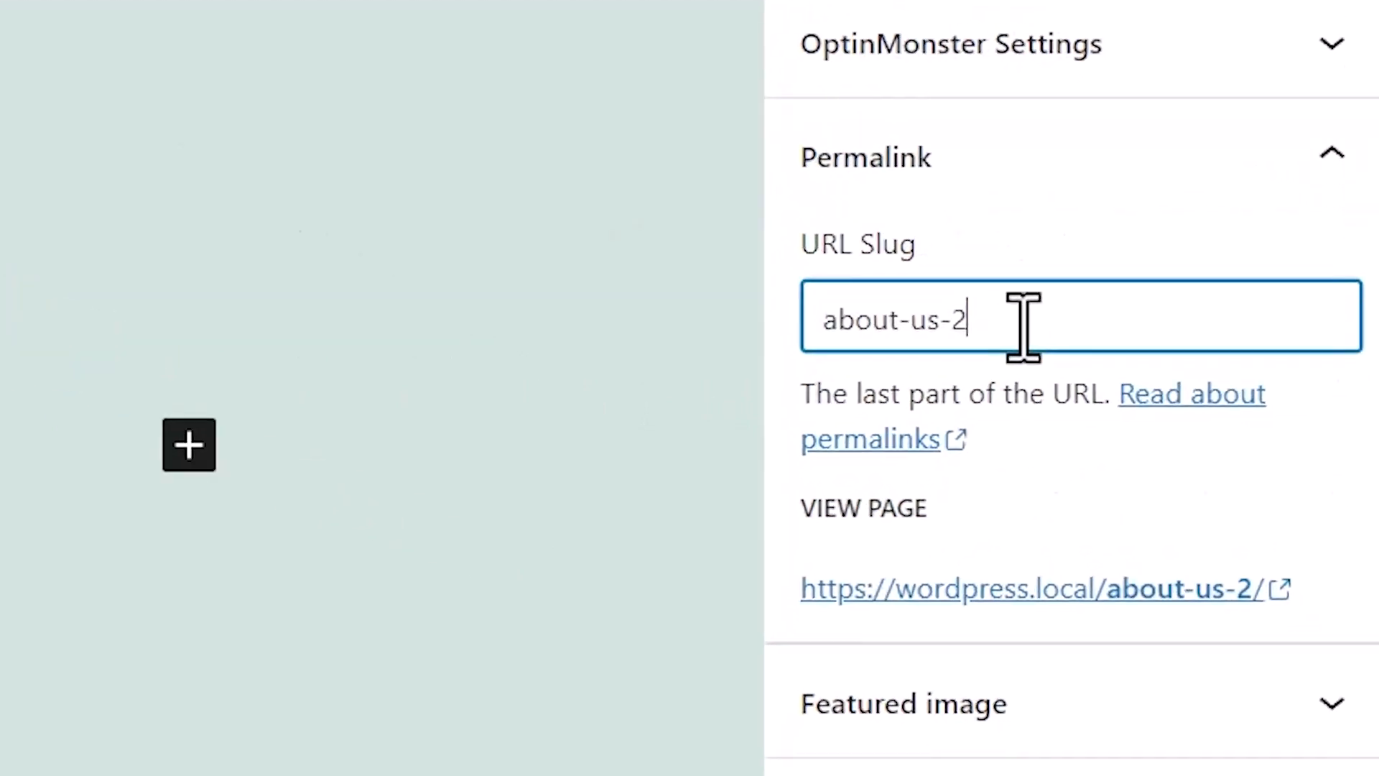
key(Backspace)
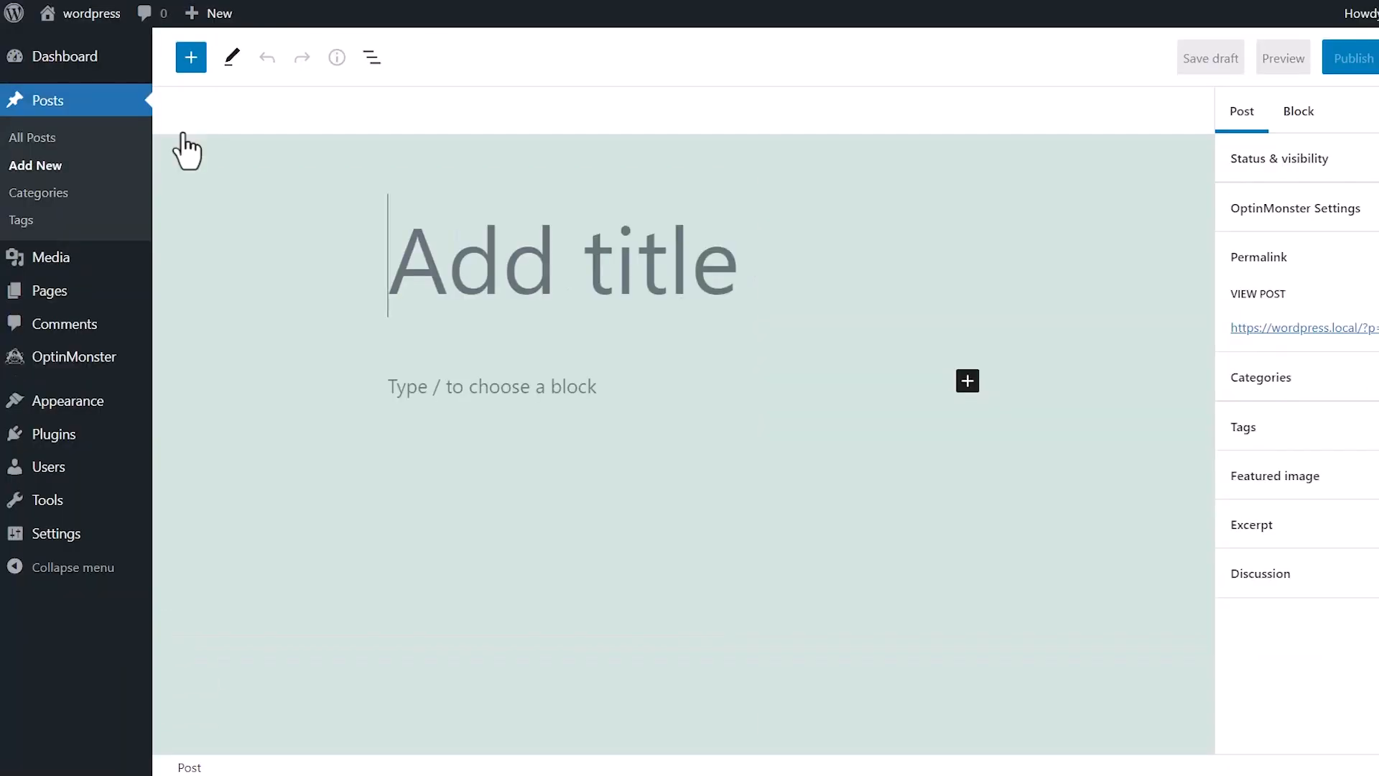
Publish an untitled post with body '9 Best GoDaddy Alternatives in 2022 (Cheaper and More Reliable)'
click(489, 388)
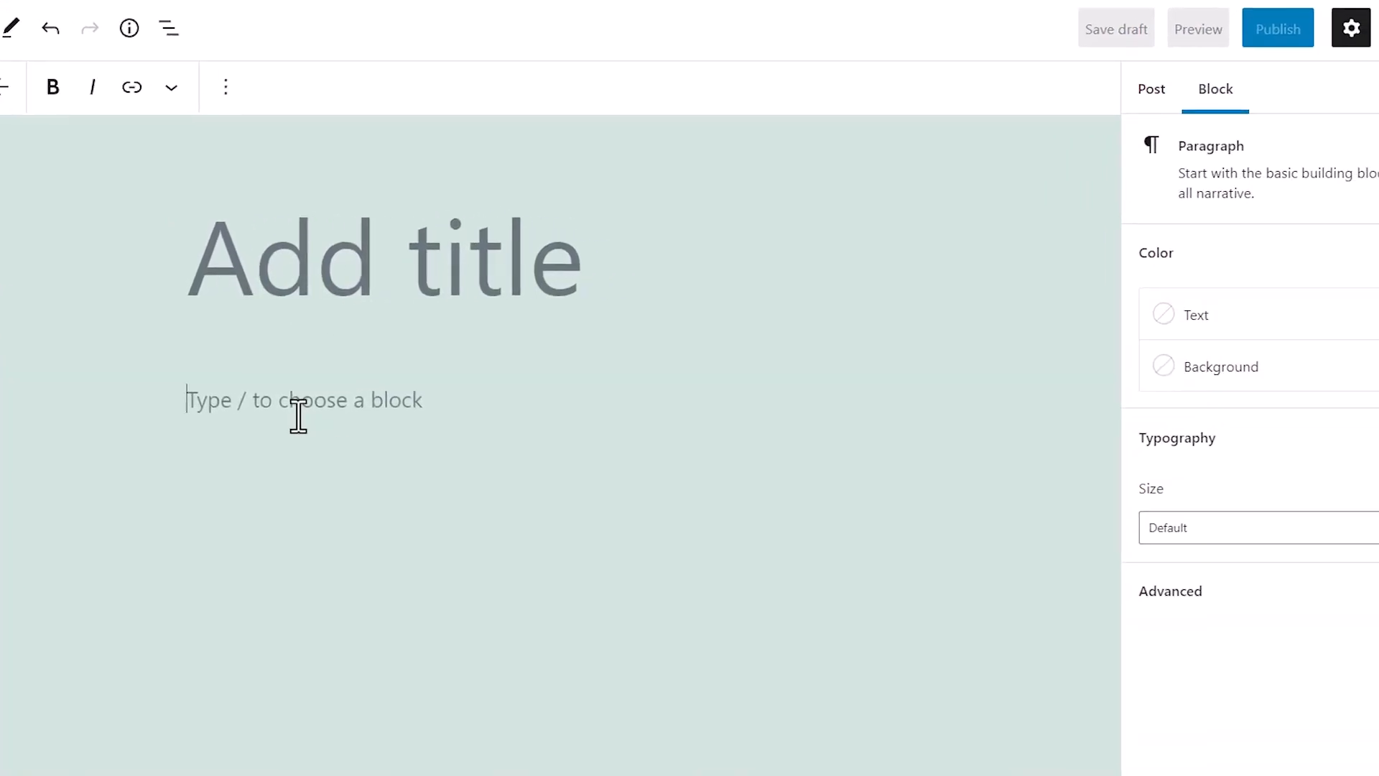
text(9 Best GoDaddy Alternatives in 2022 (Cheaper and More Reliable)9)
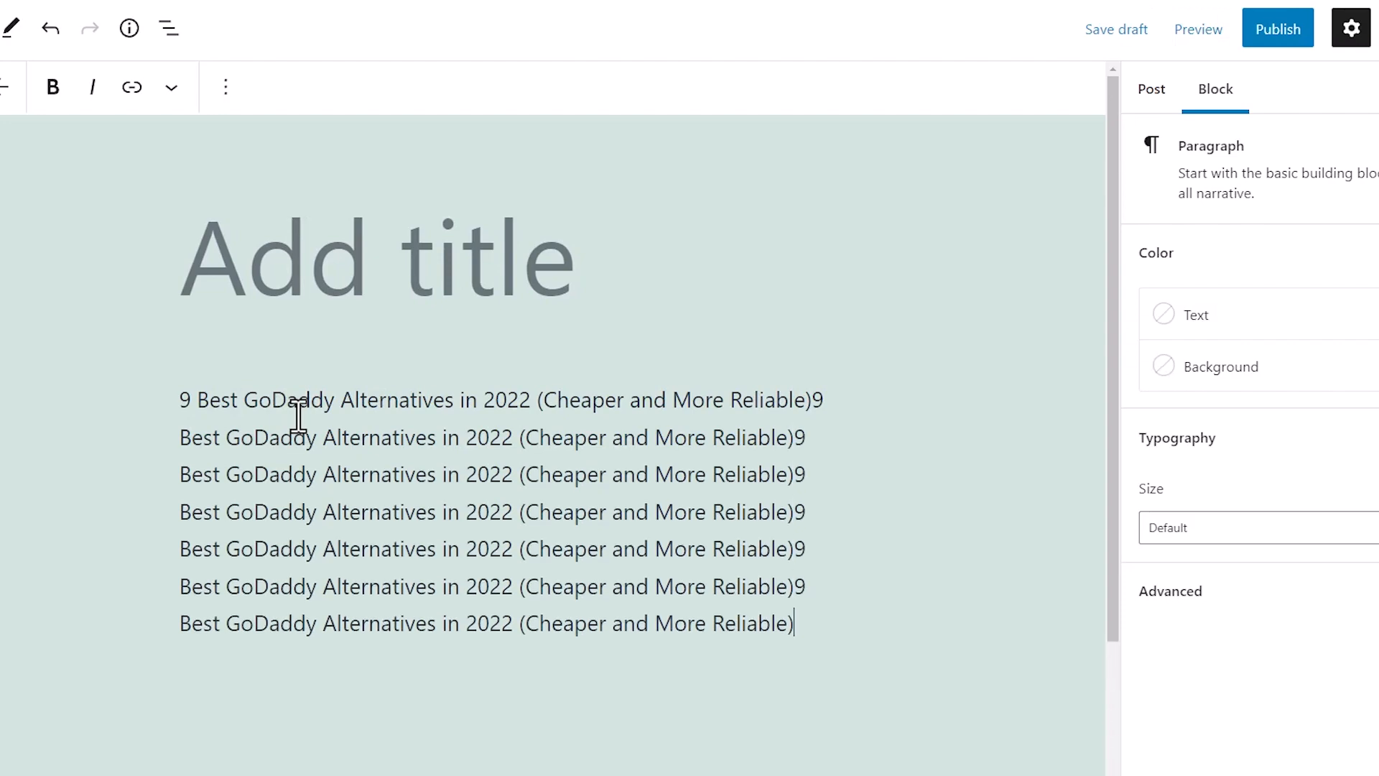
mouse_move(1085, 408)
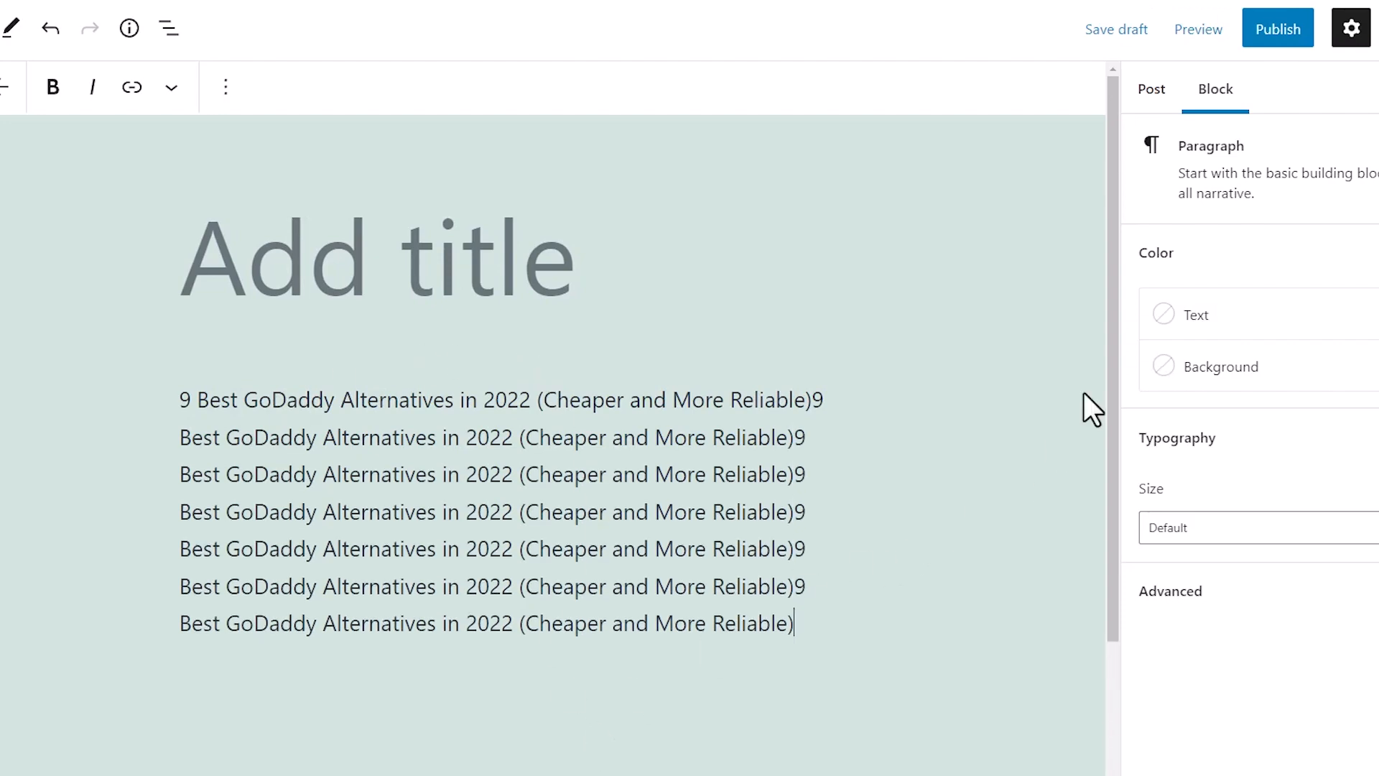
click(1278, 28)
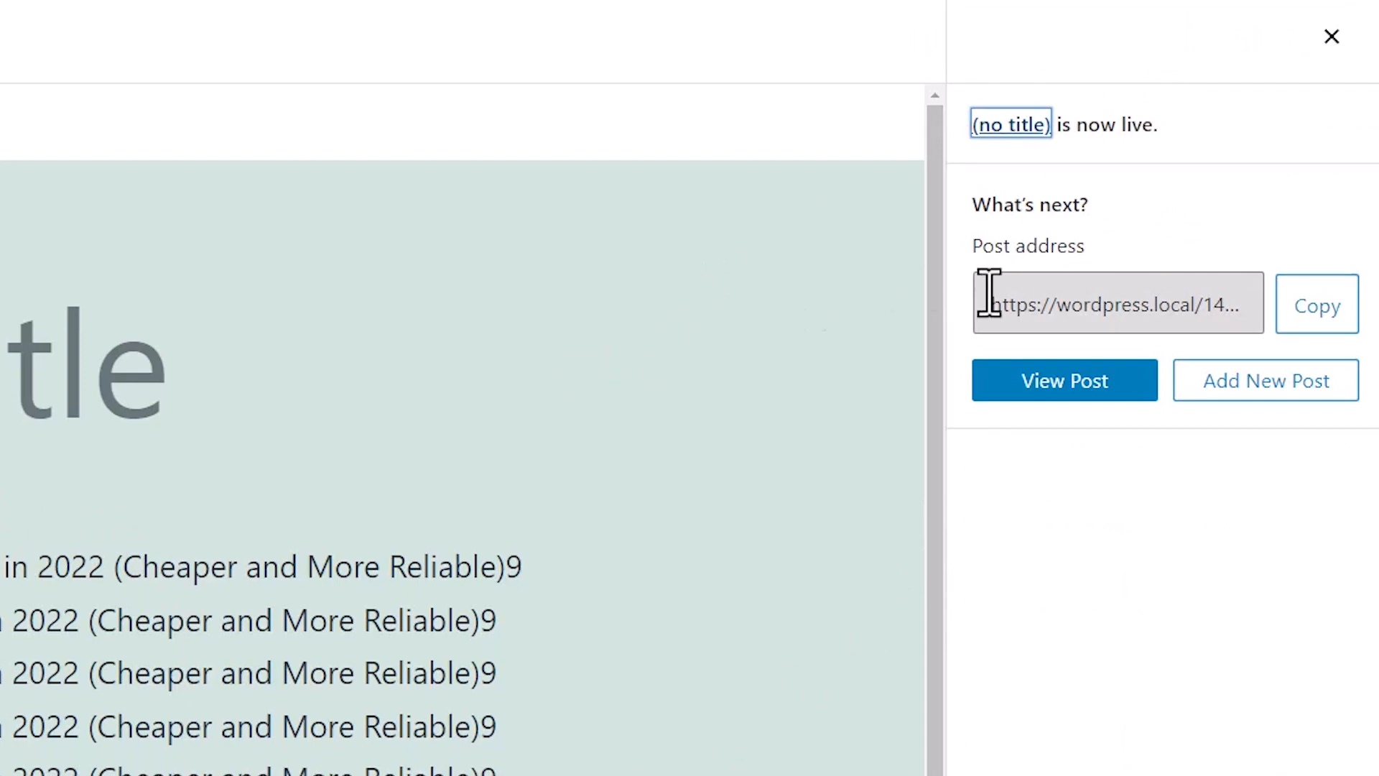
mouse_move(1092, 313)
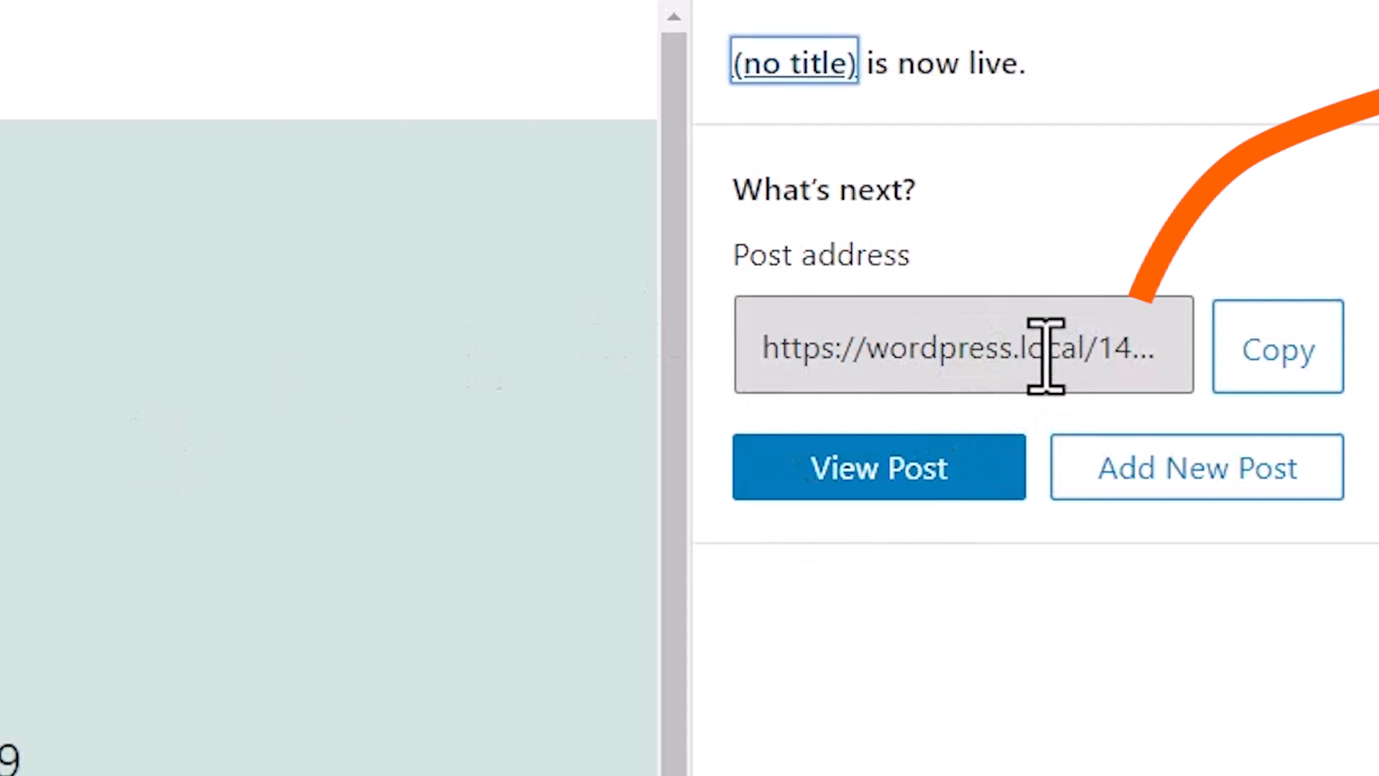
click(1041, 346)
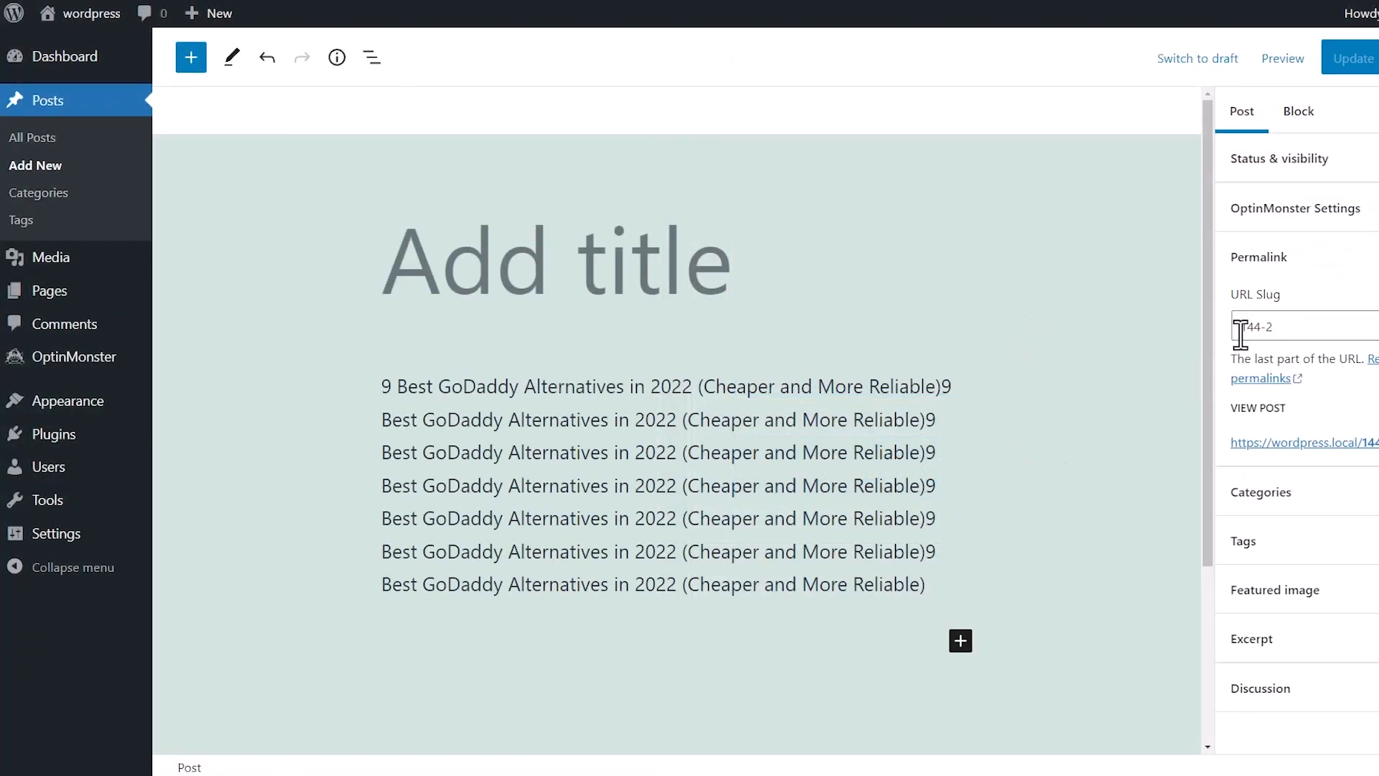
Title the post 'Best GoDaddy Alternatives' and clear its manually entered URL slug
text(Best GoDaddy Alternativ)
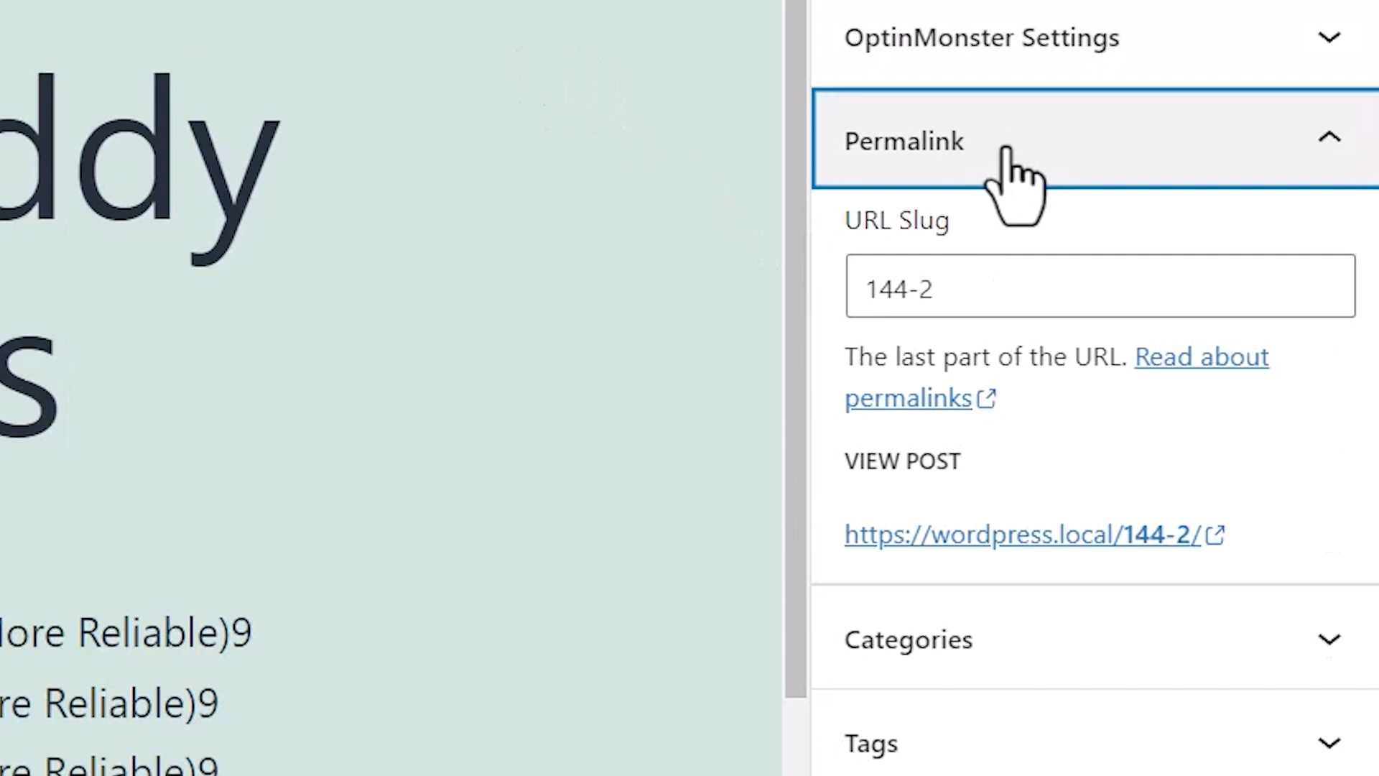
click(899, 286)
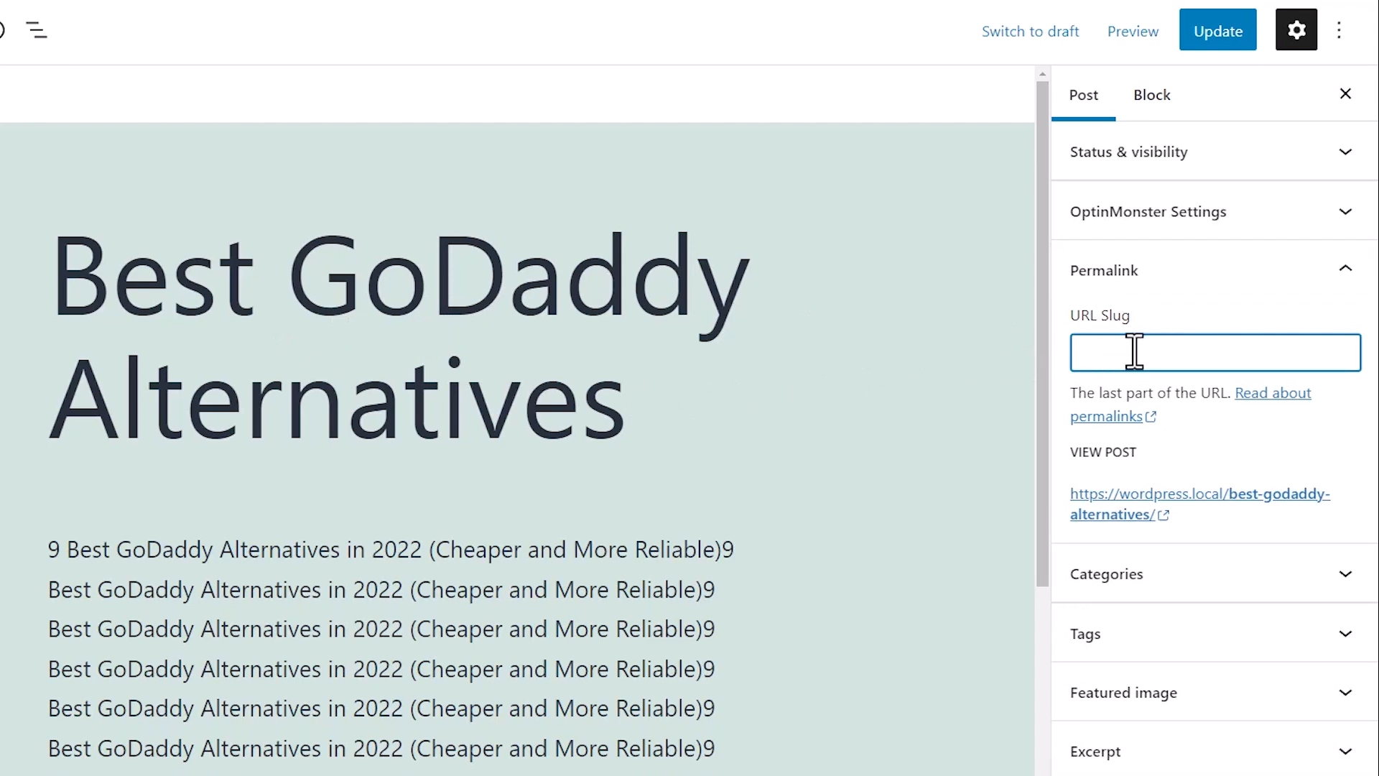
click(1219, 30)
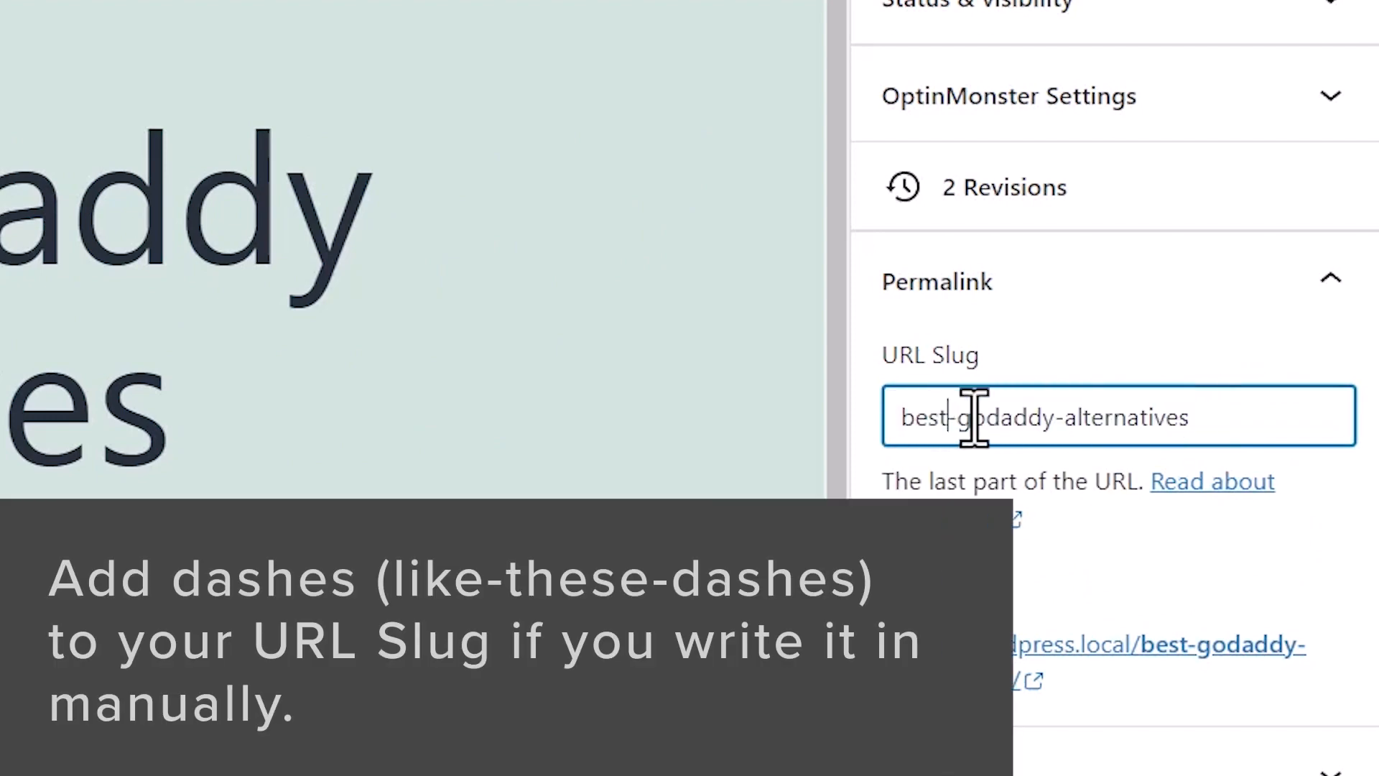
mouse_move(1091, 439)
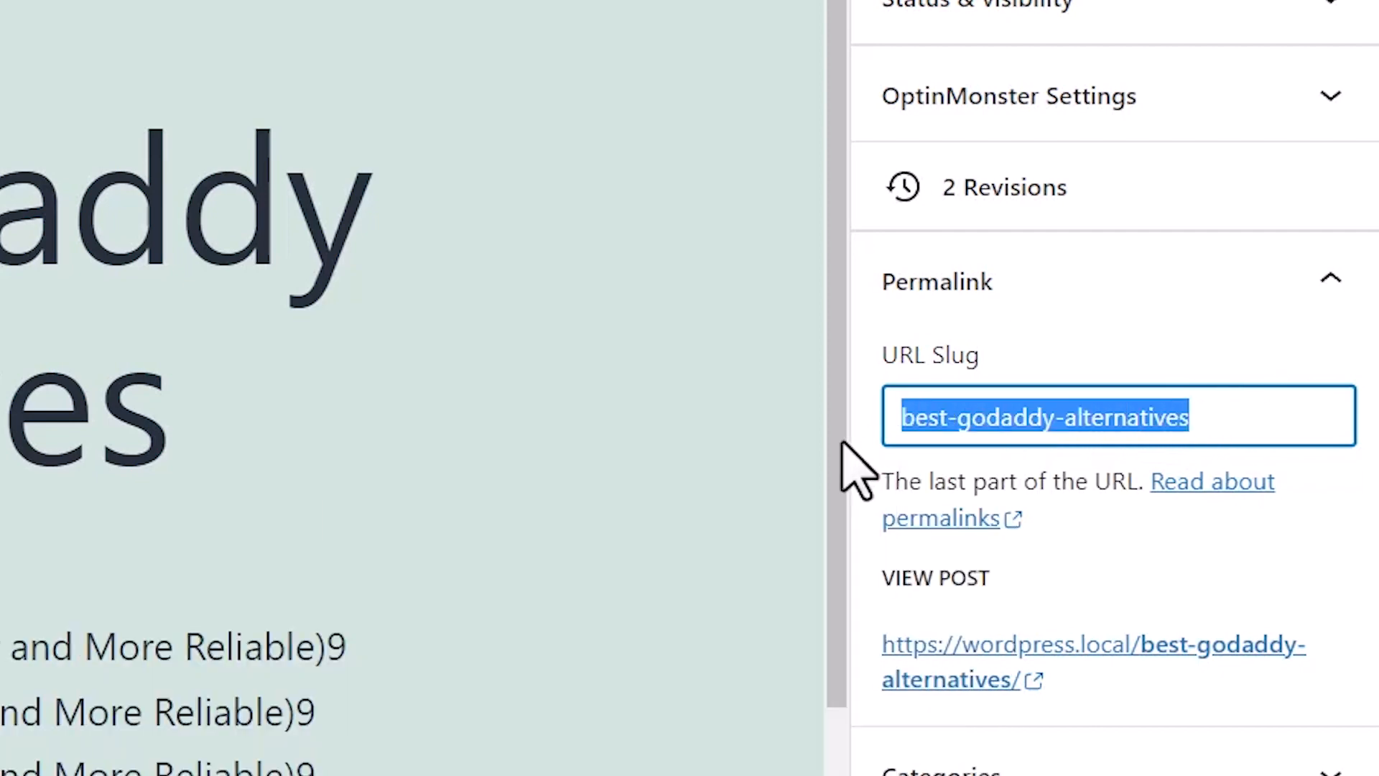
key(Delete)
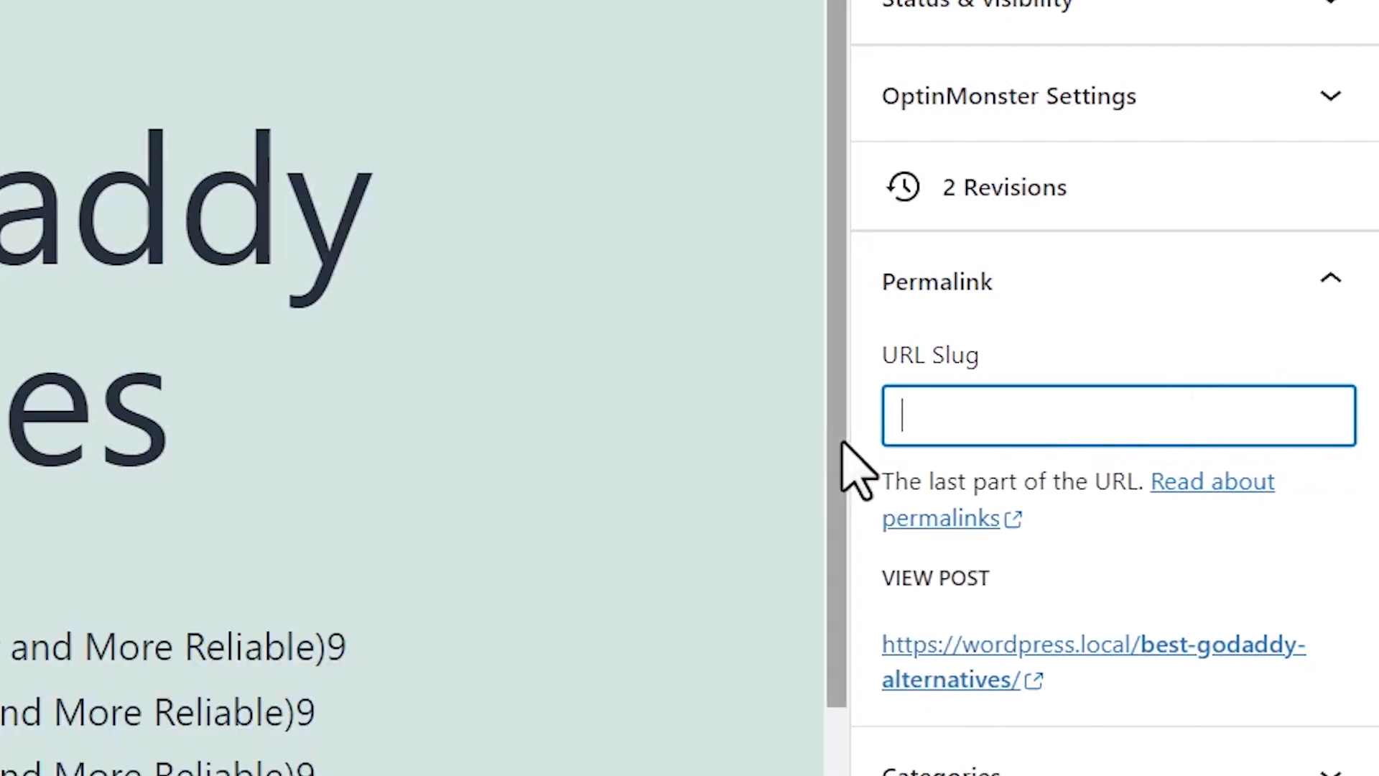